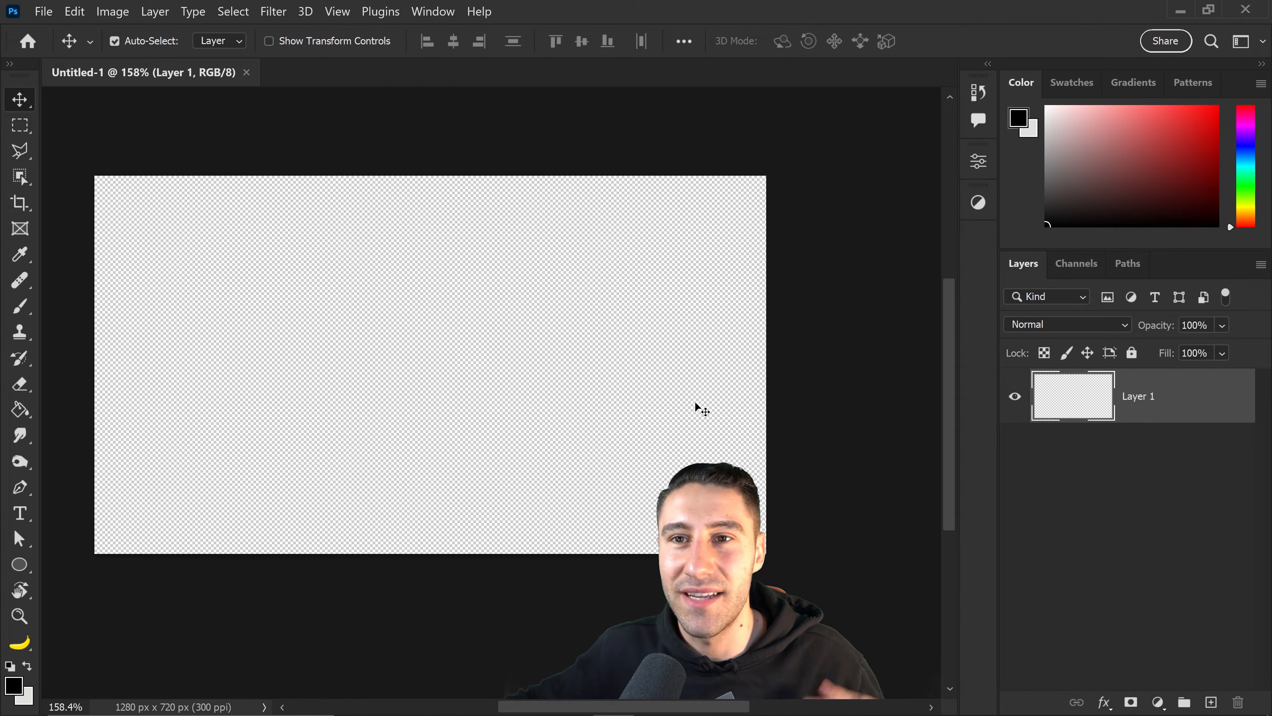
Add a large white bold EPIC type layer centered on the transparent canvas
left_click(20, 513)
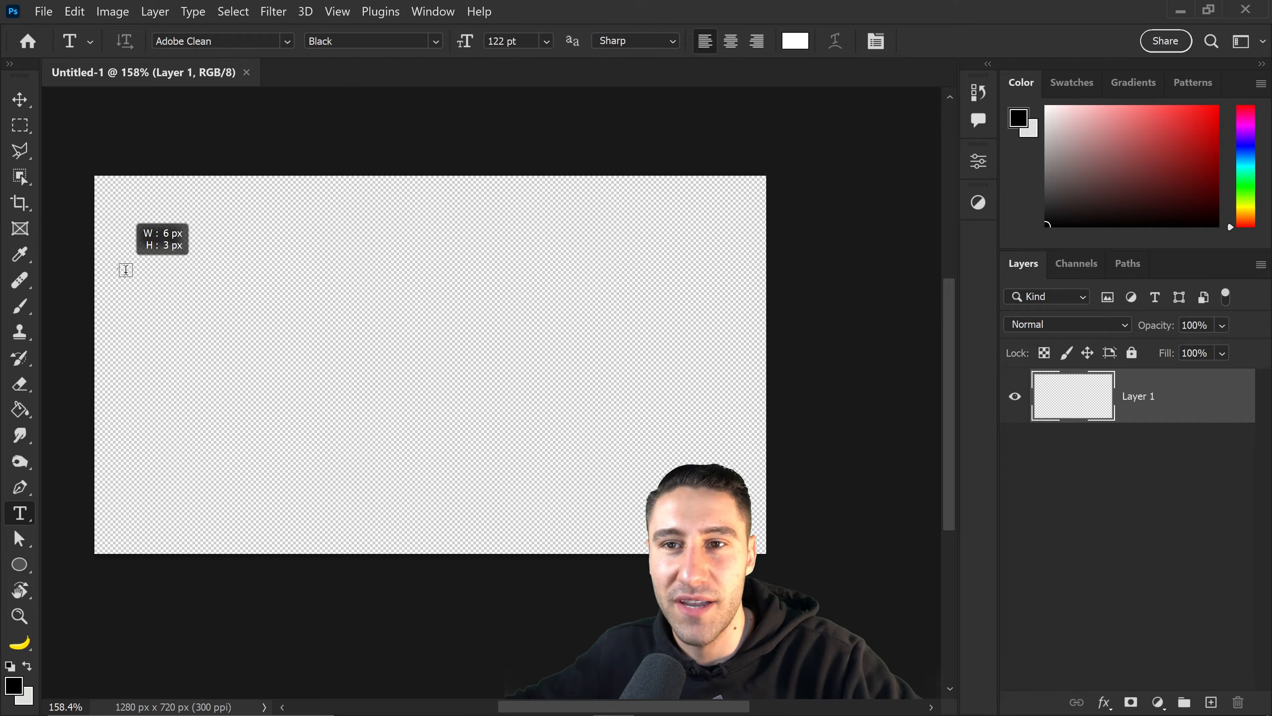
type("Lore")
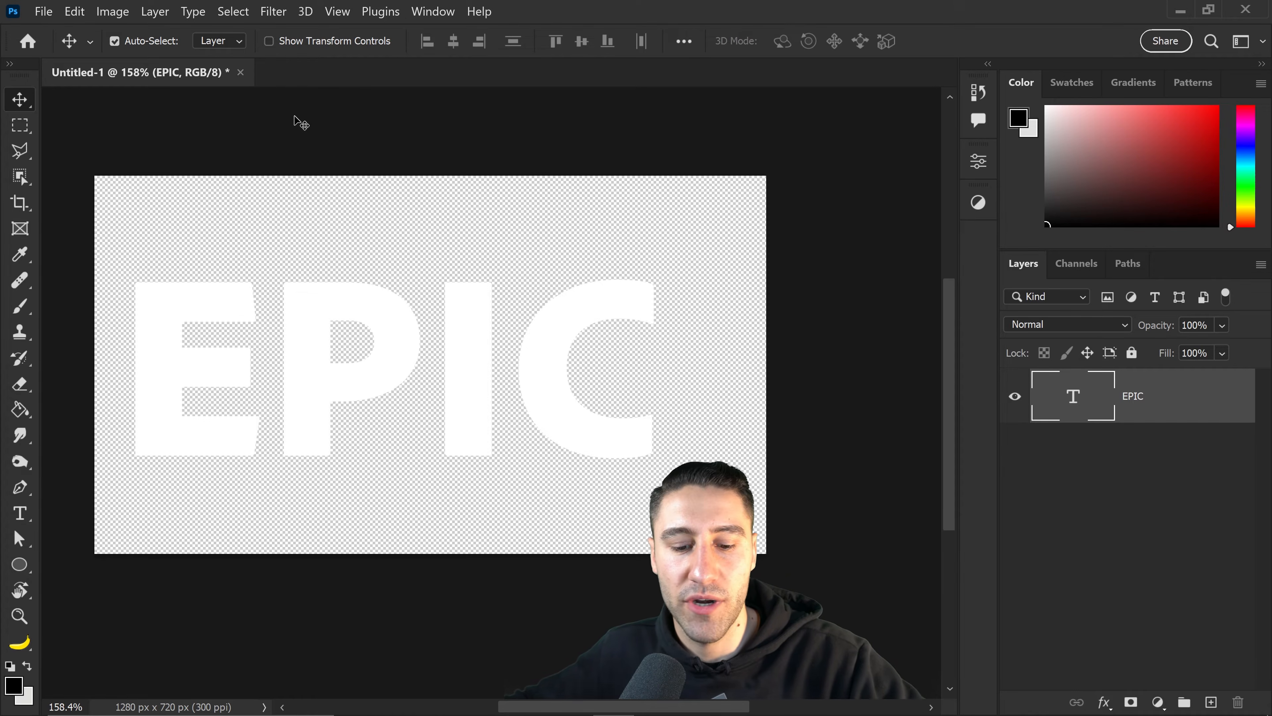
key("ctrl+a")
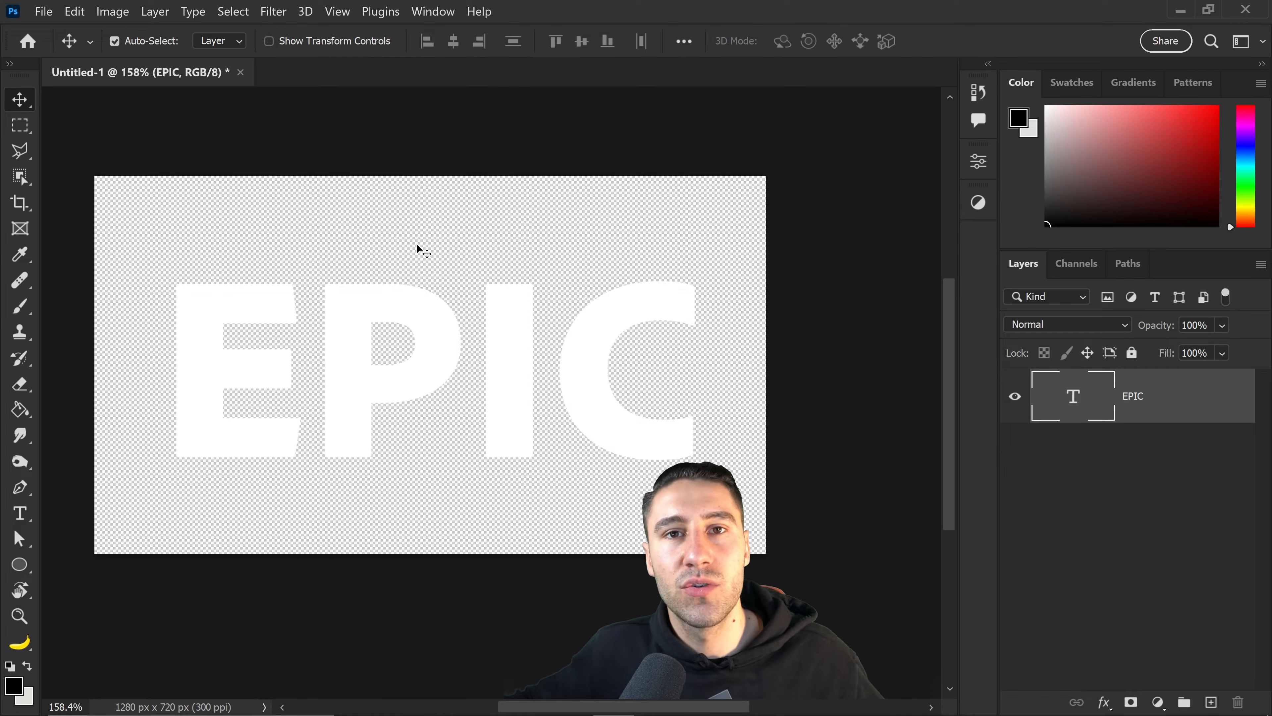
mouse_move(513, 262)
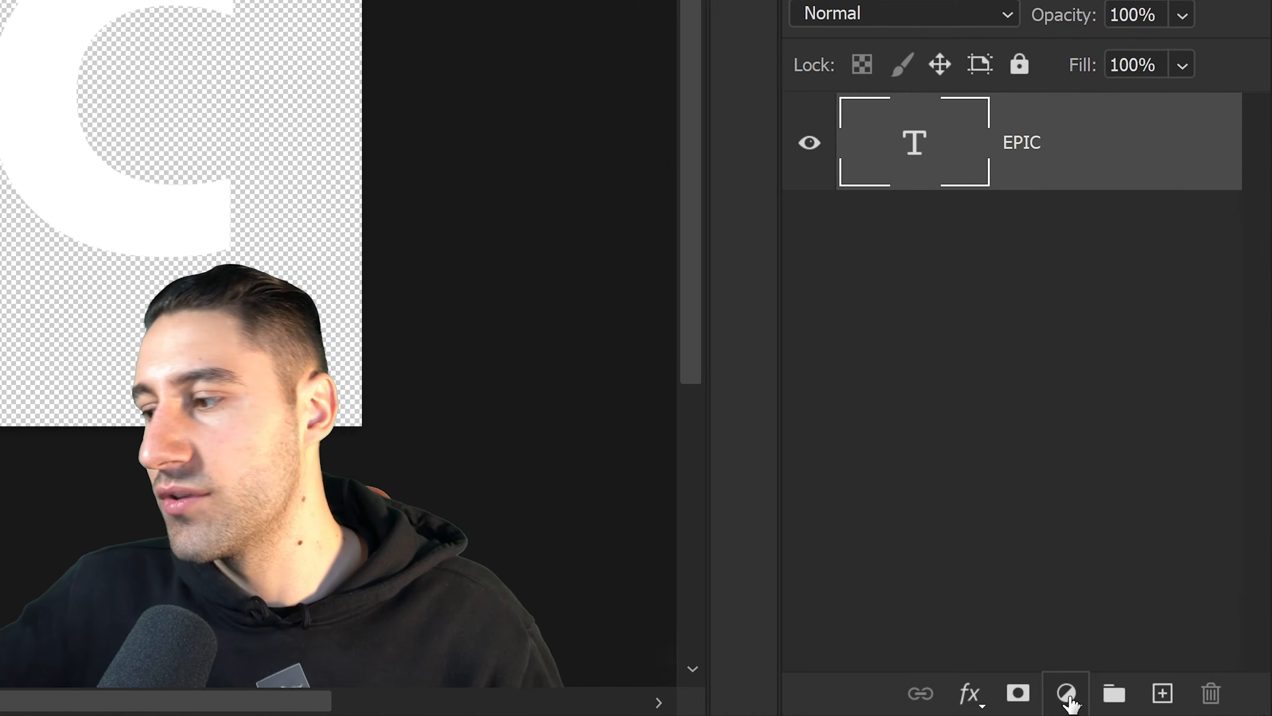
Add a bright light blue Solid Color fill layer beneath the EPIC text
left_click(1064, 694)
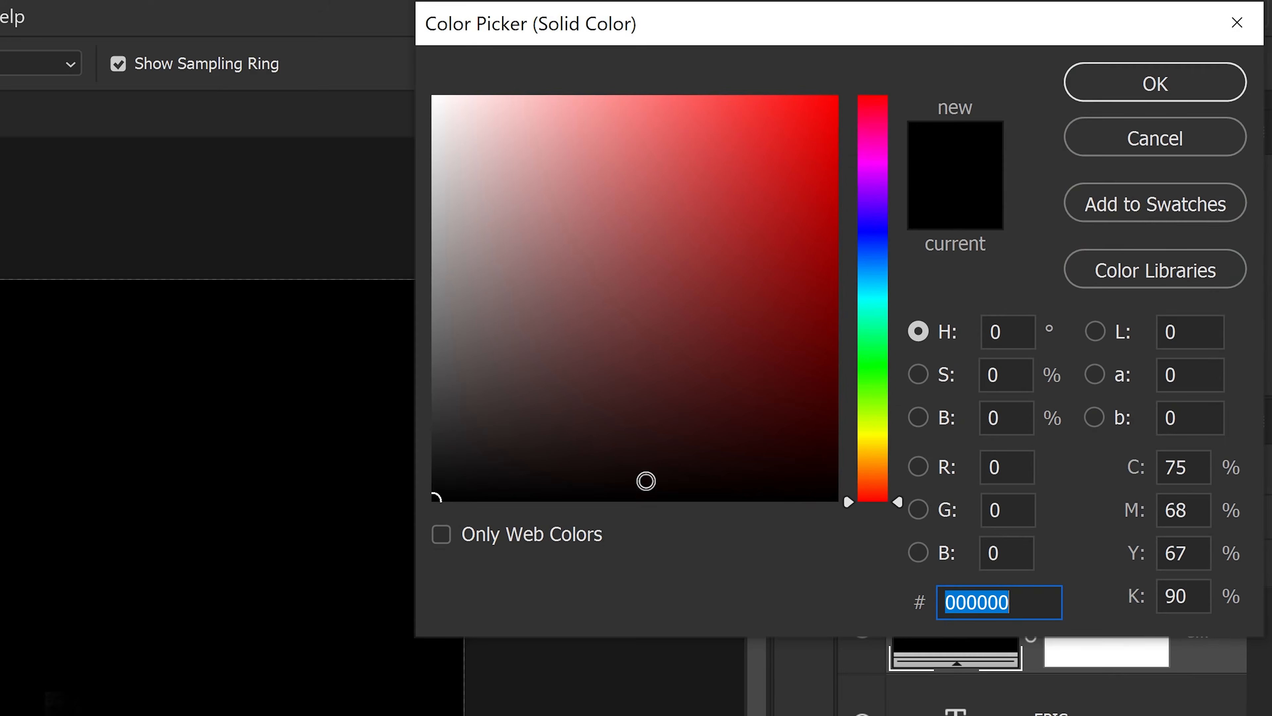
left_click(871, 292)
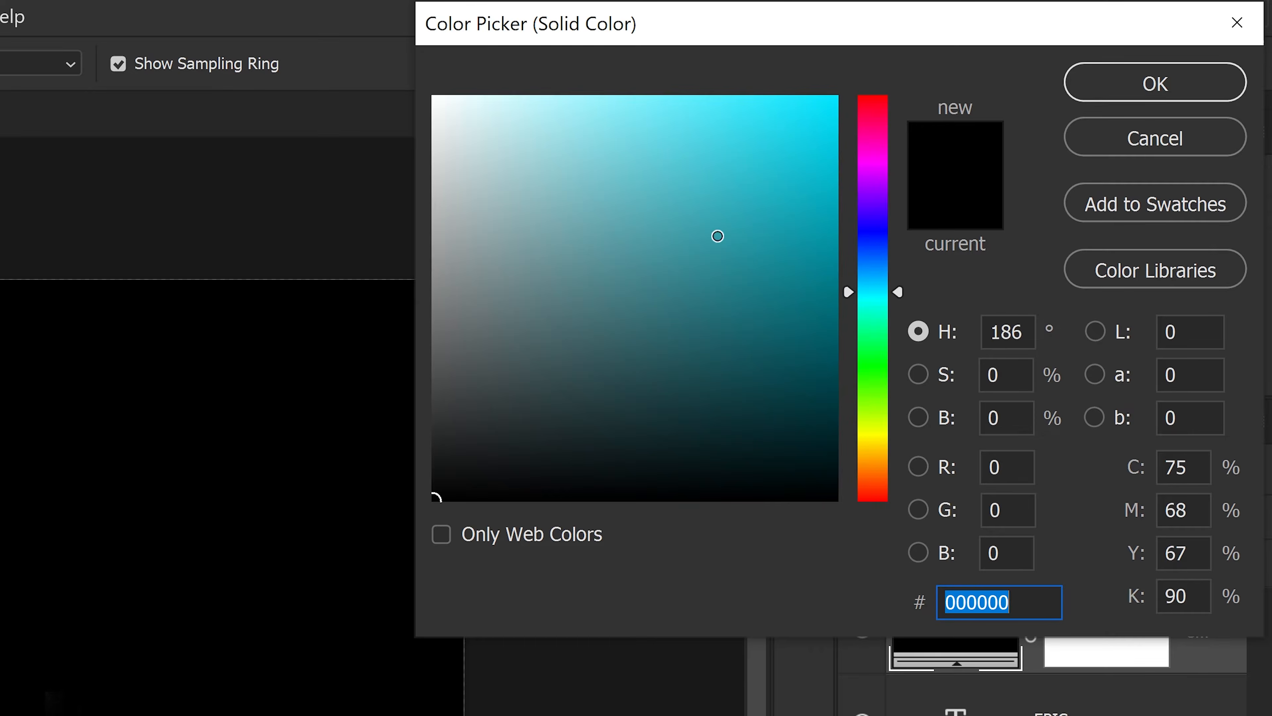
left_click(1154, 82)
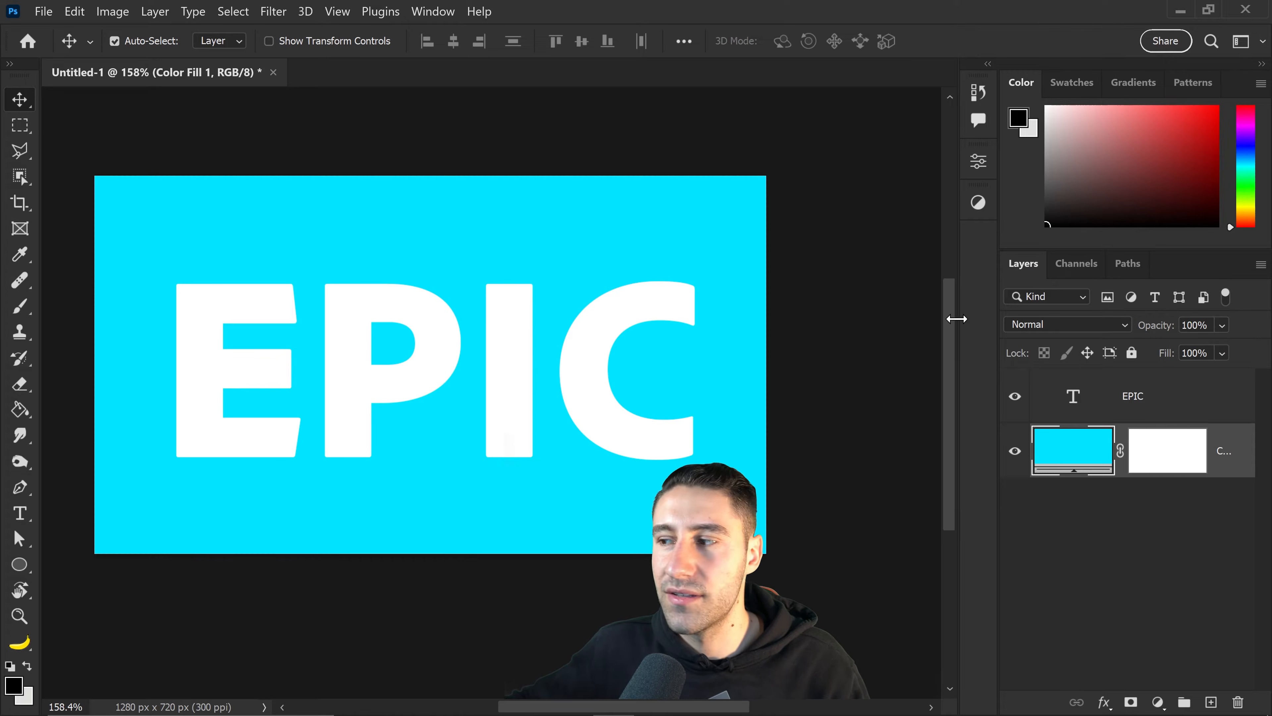
Create a New 3D Extrusion from the EPIC layer, switching to the 3D workspace
left_click(1152, 405)
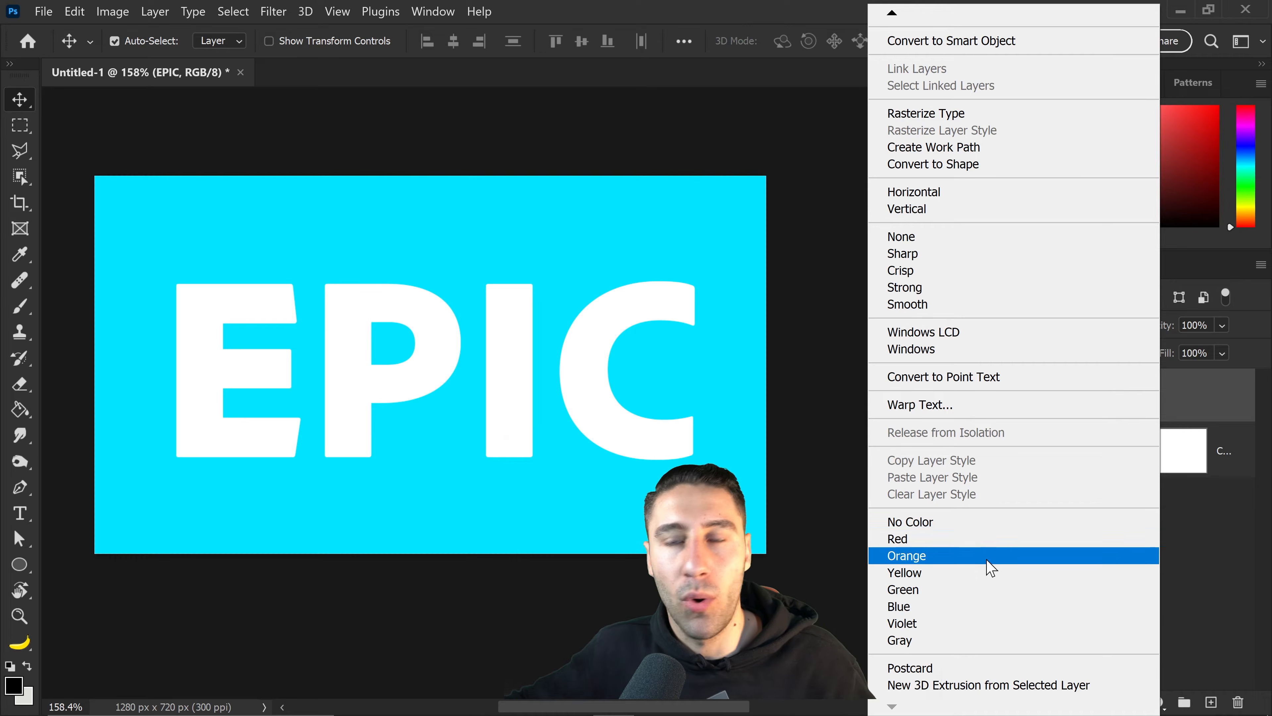
mouse_move(956, 694)
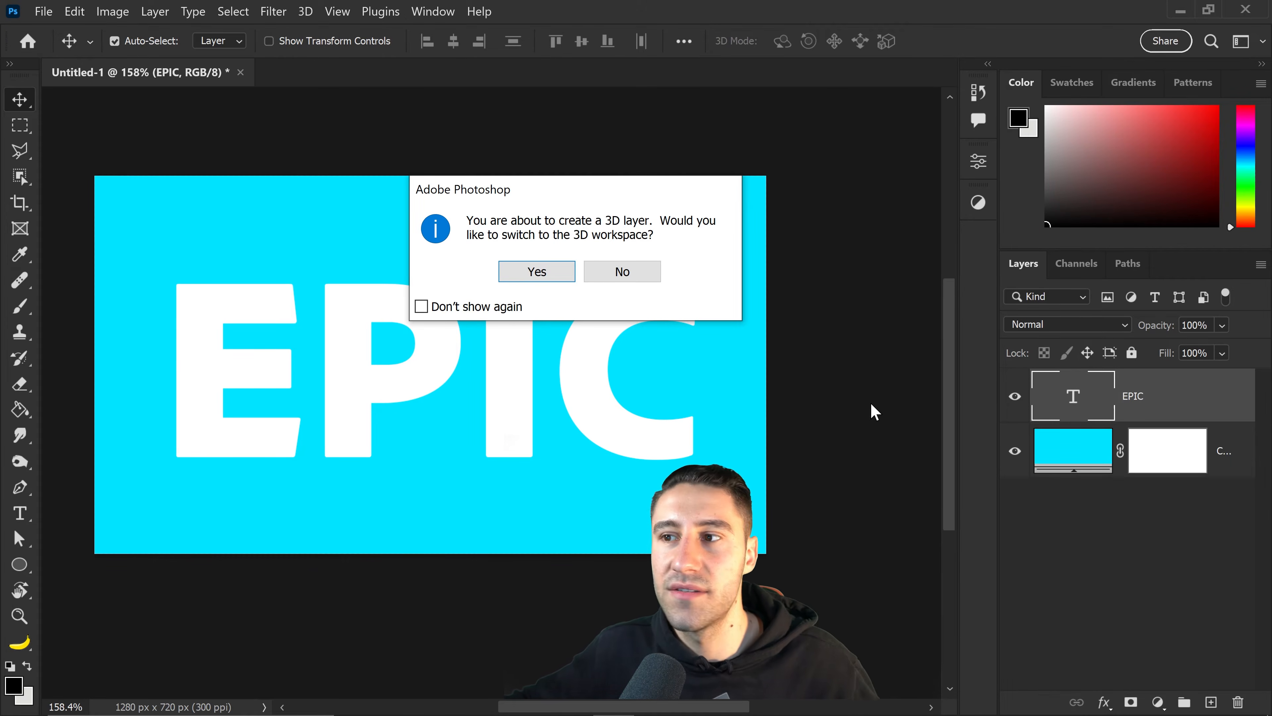
left_click(536, 272)
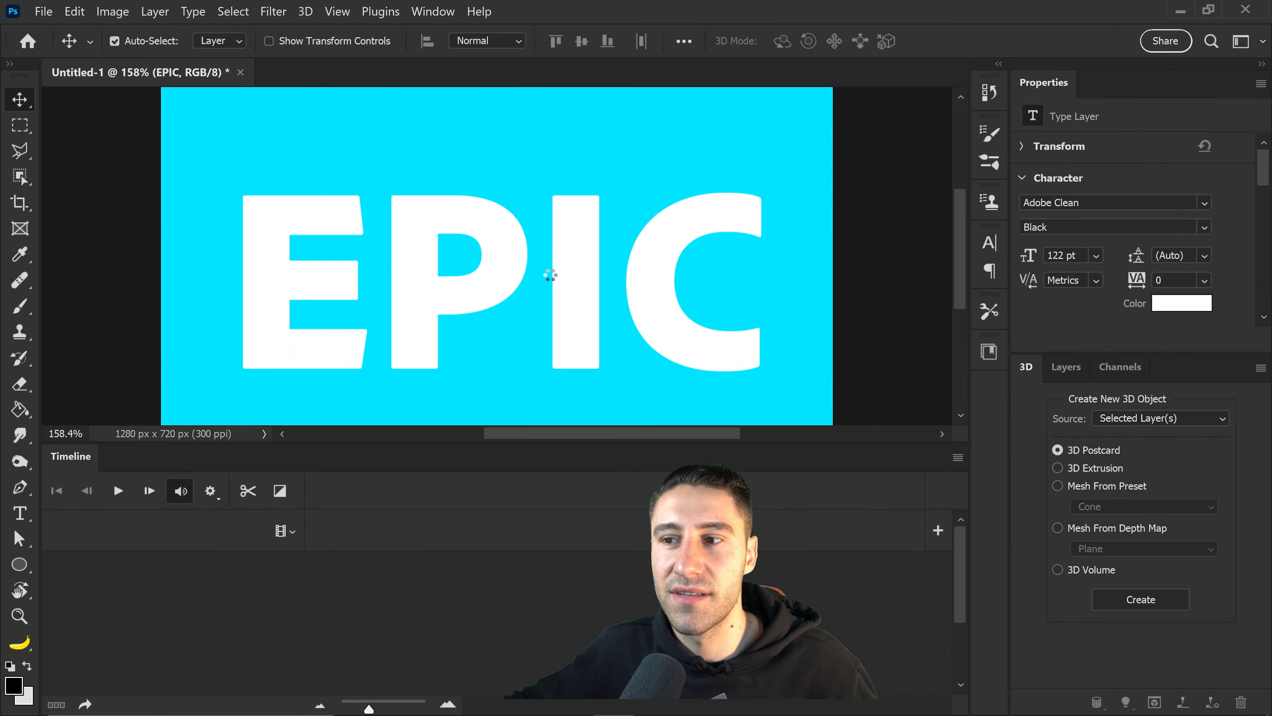
left_click(1141, 599)
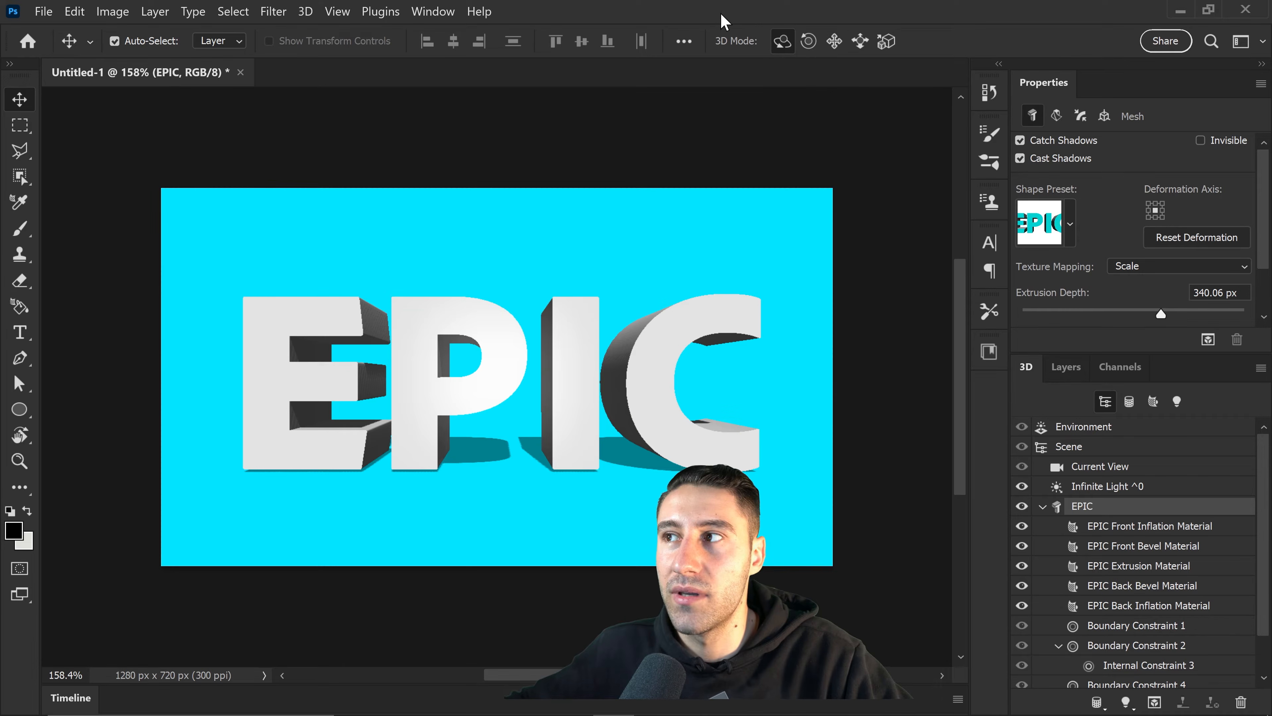
mouse_move(734, 65)
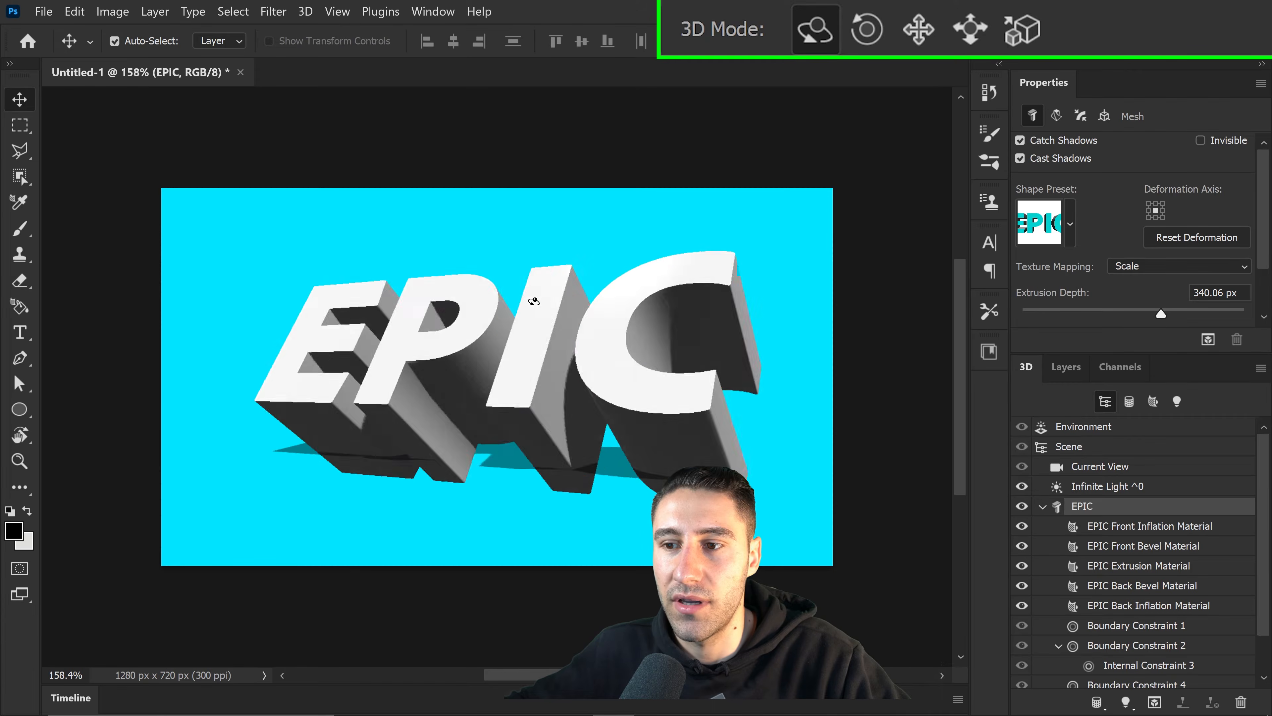
left_click(866, 29)
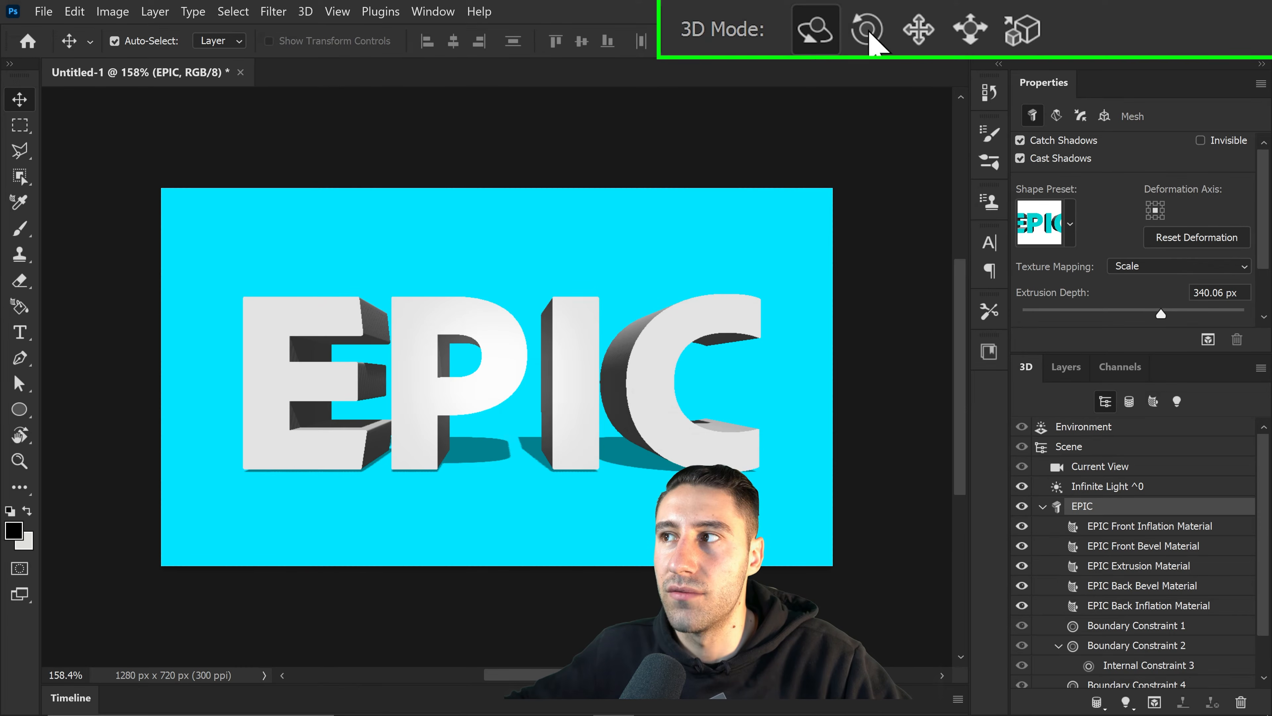
left_click(866, 30)
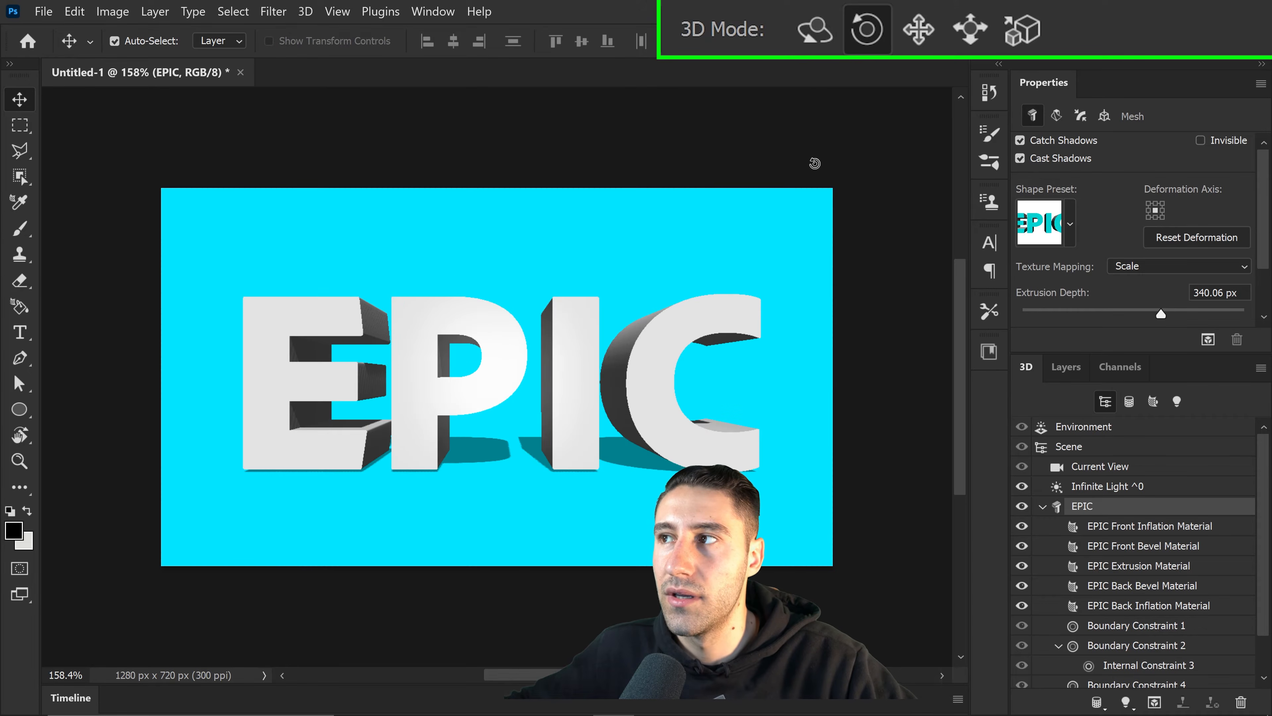
left_click(919, 29)
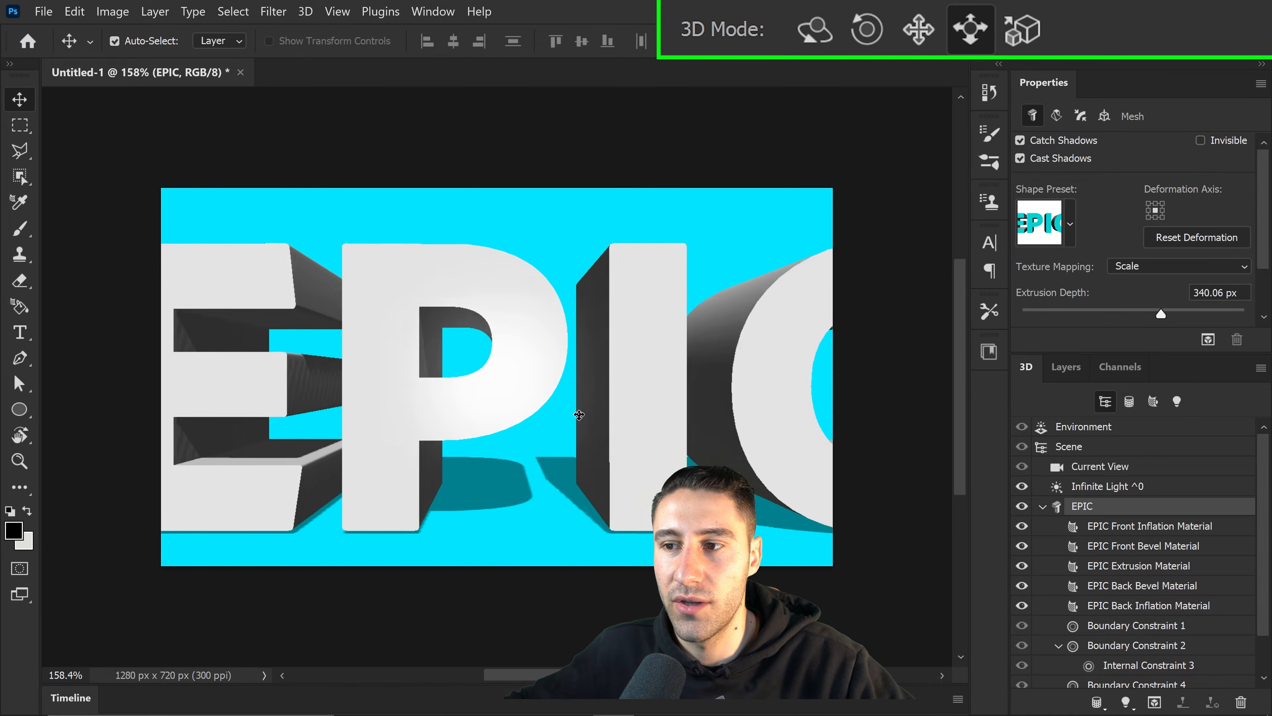
left_click_drag(578, 415, 578, 386)
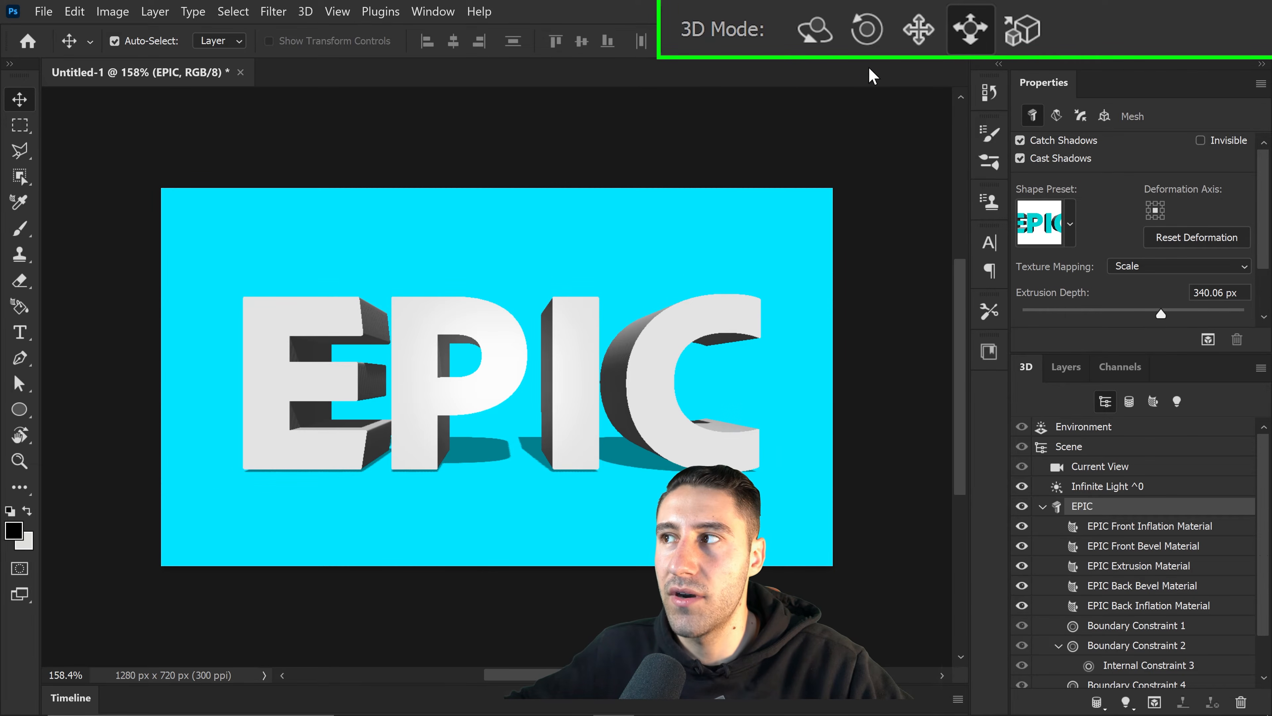
left_click(1021, 30)
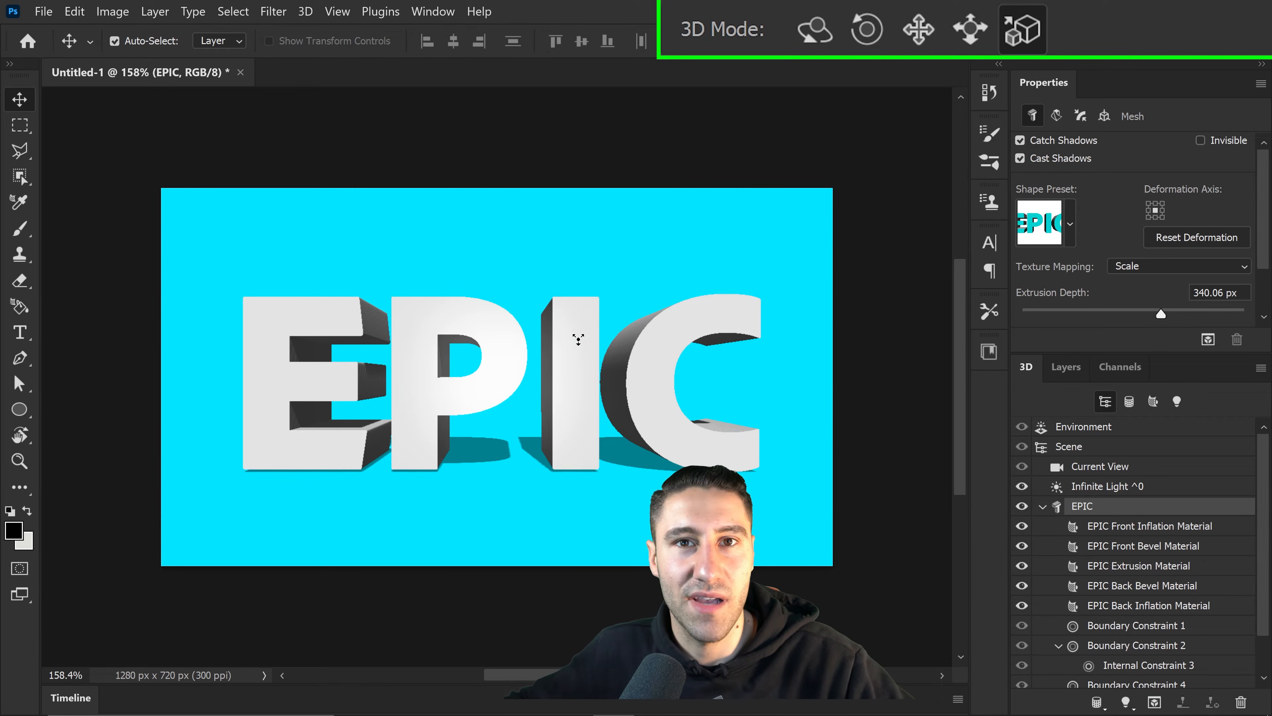
left_click_drag(578, 338, 605, 249)
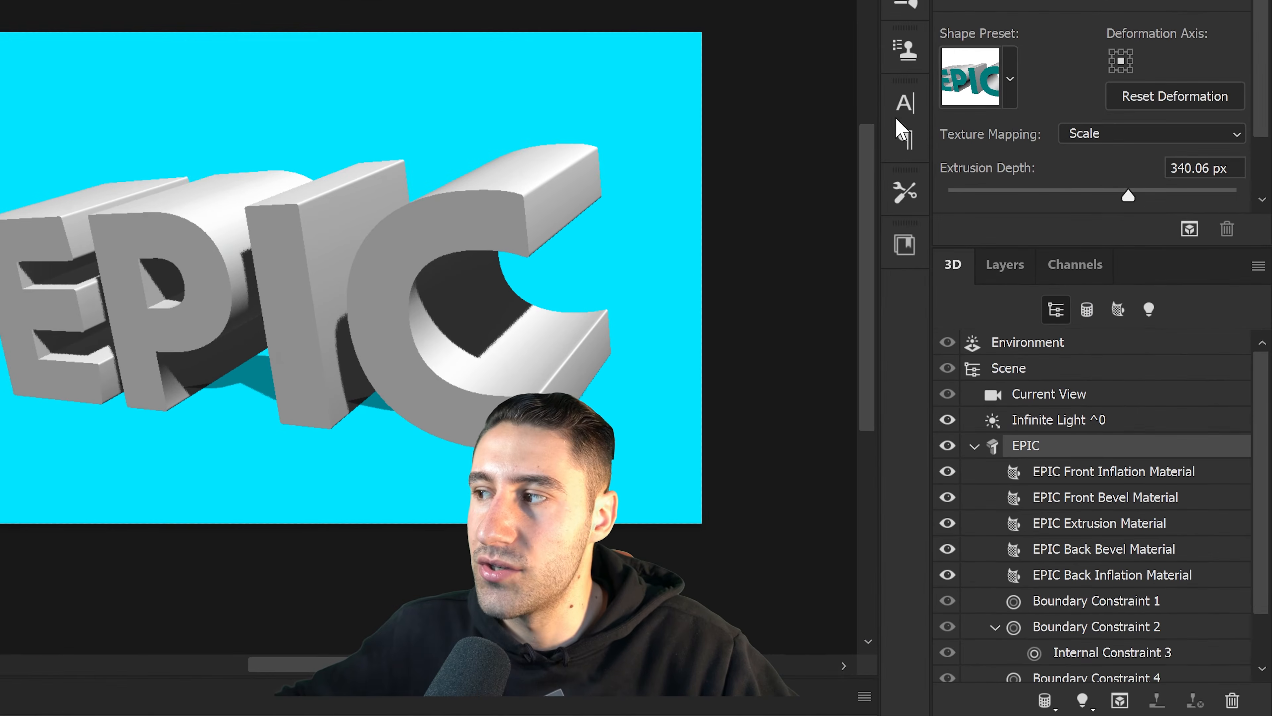
Tilt the 3D EPIC text to an angled view and reduce its extrusion depth
left_click_drag(1145, 195, 1104, 195)
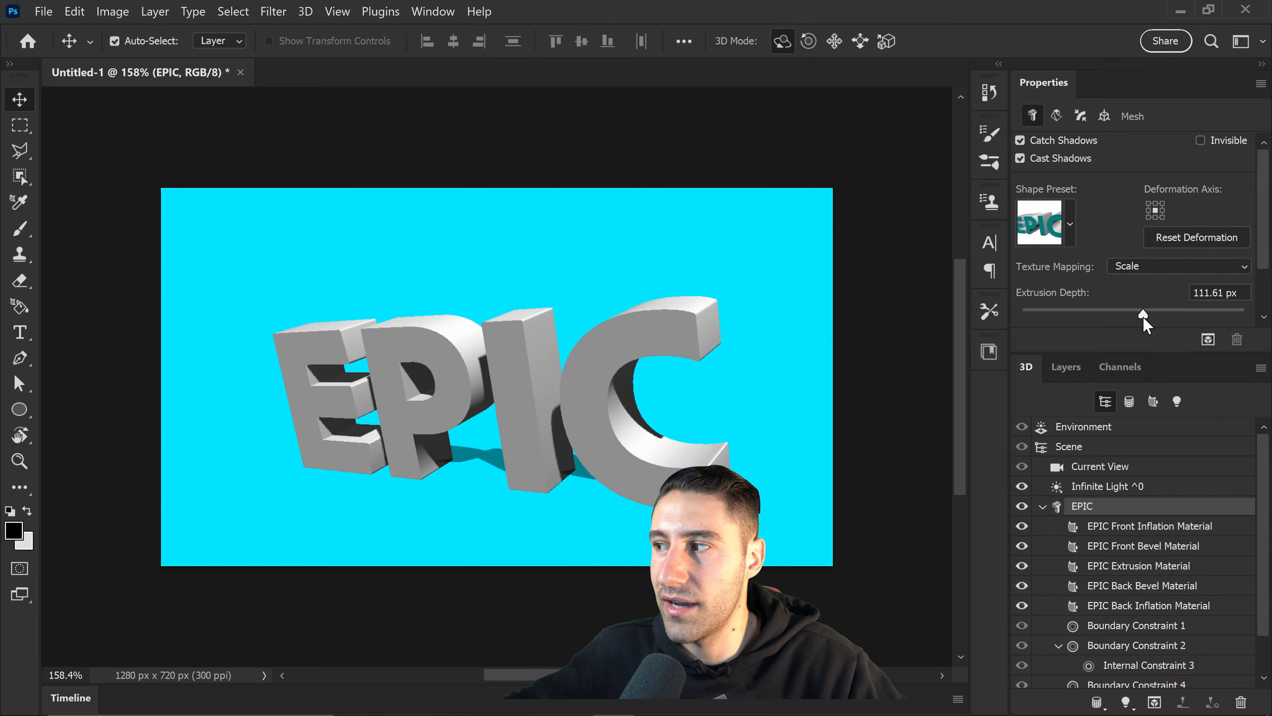
left_click_drag(1143, 315, 1148, 315)
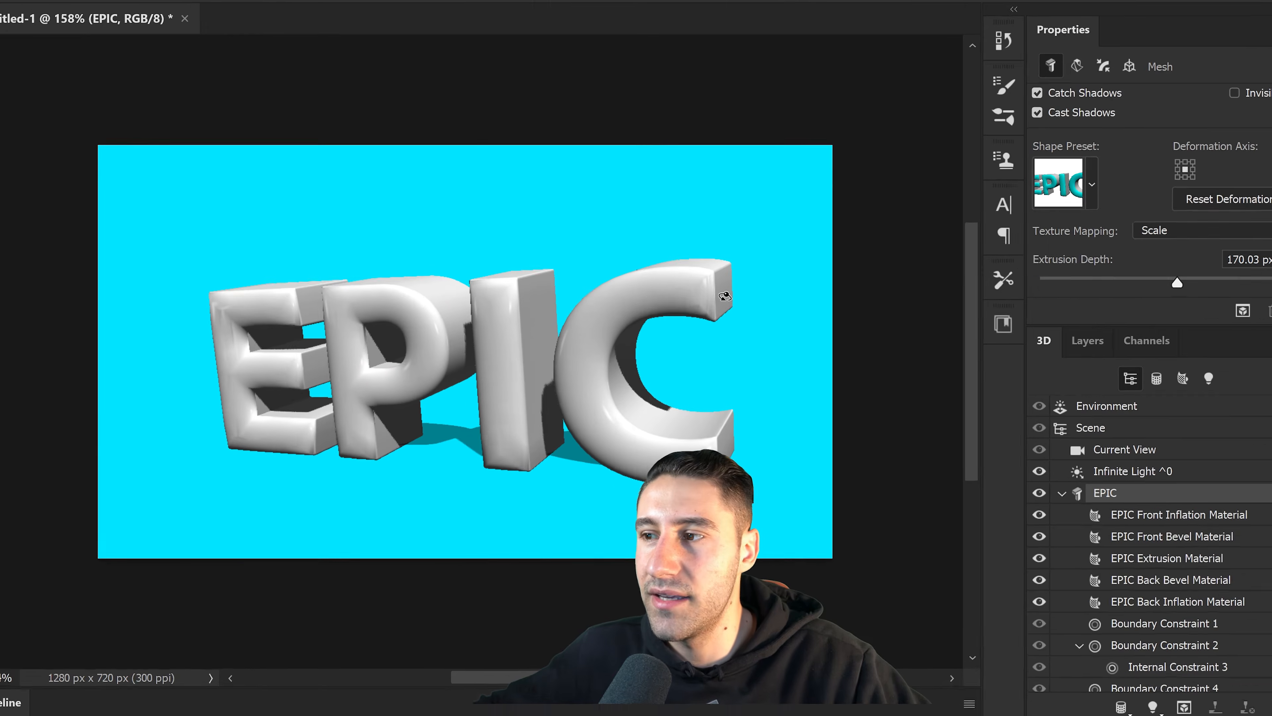
Try several shape presets and settle on the inflated shape for EPIC
left_click(1090, 193)
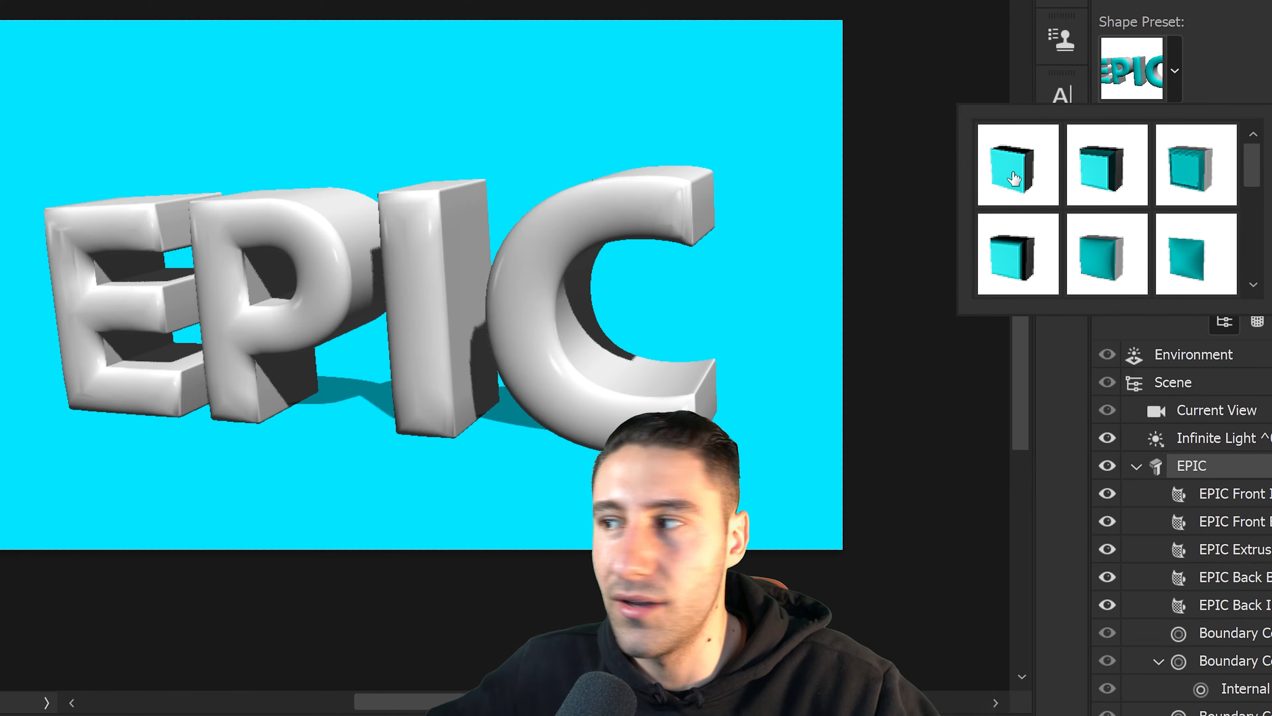
left_click(1107, 169)
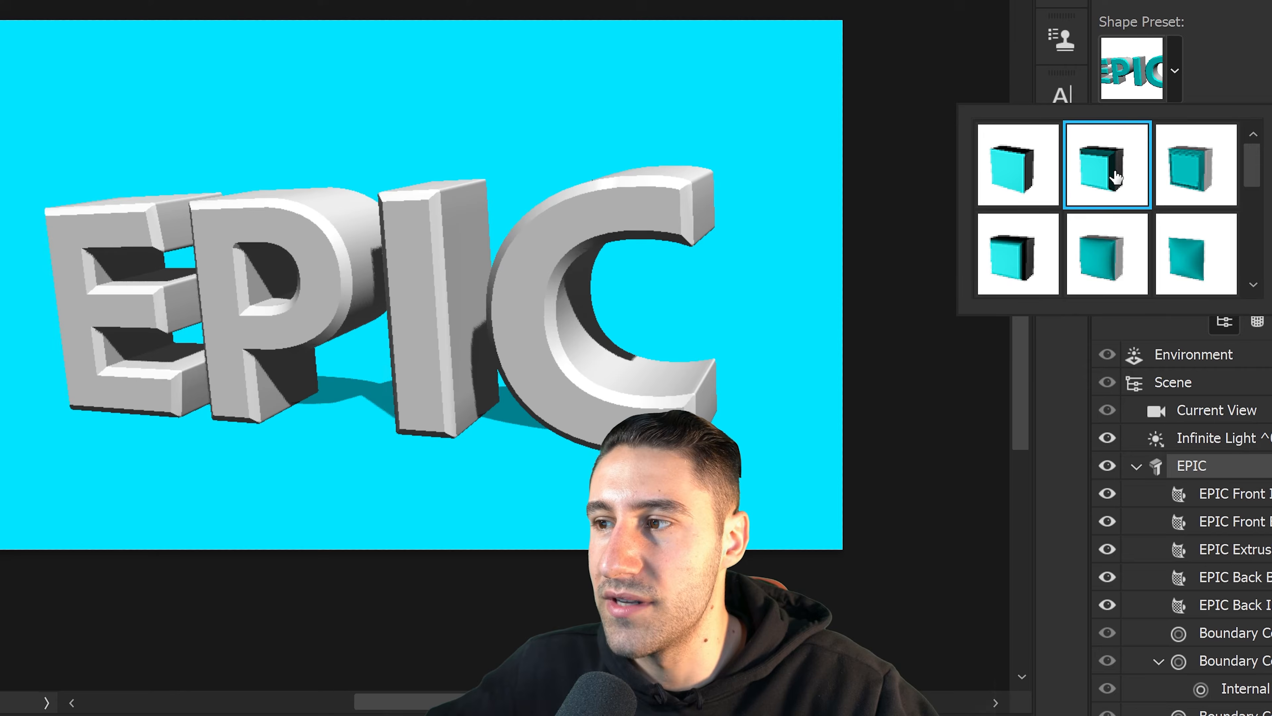
left_click(1018, 253)
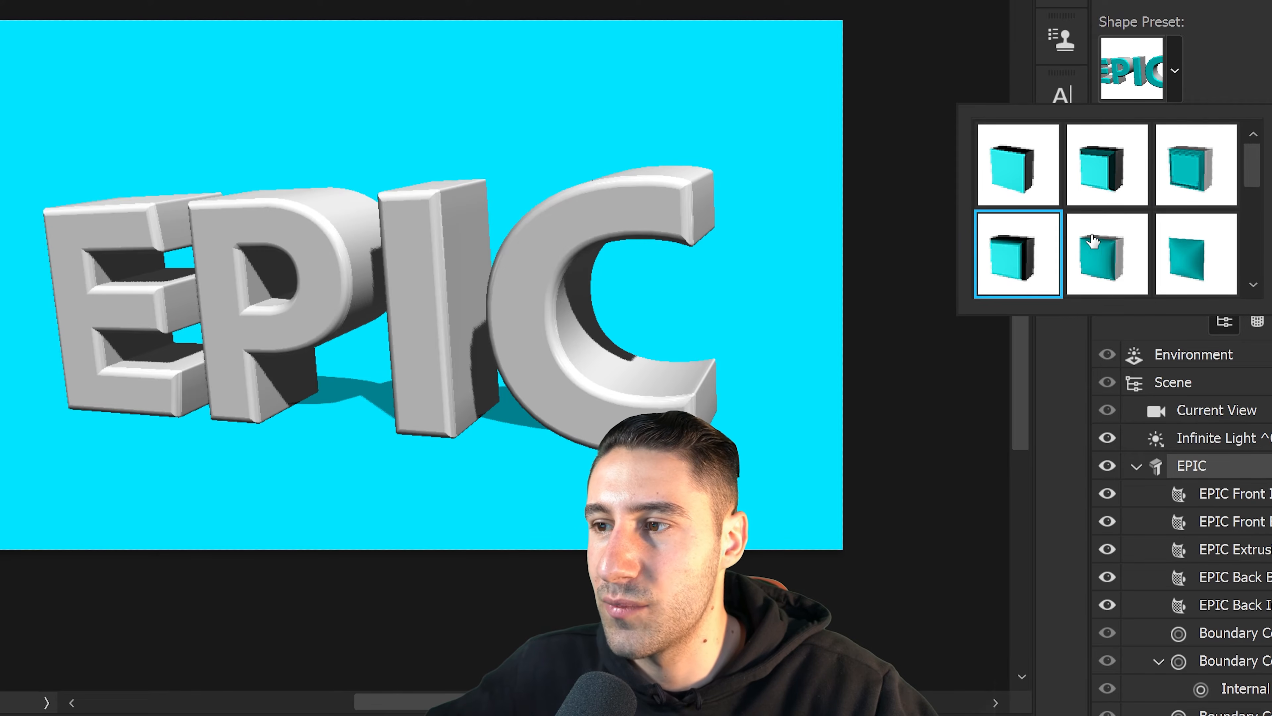
left_click(1105, 254)
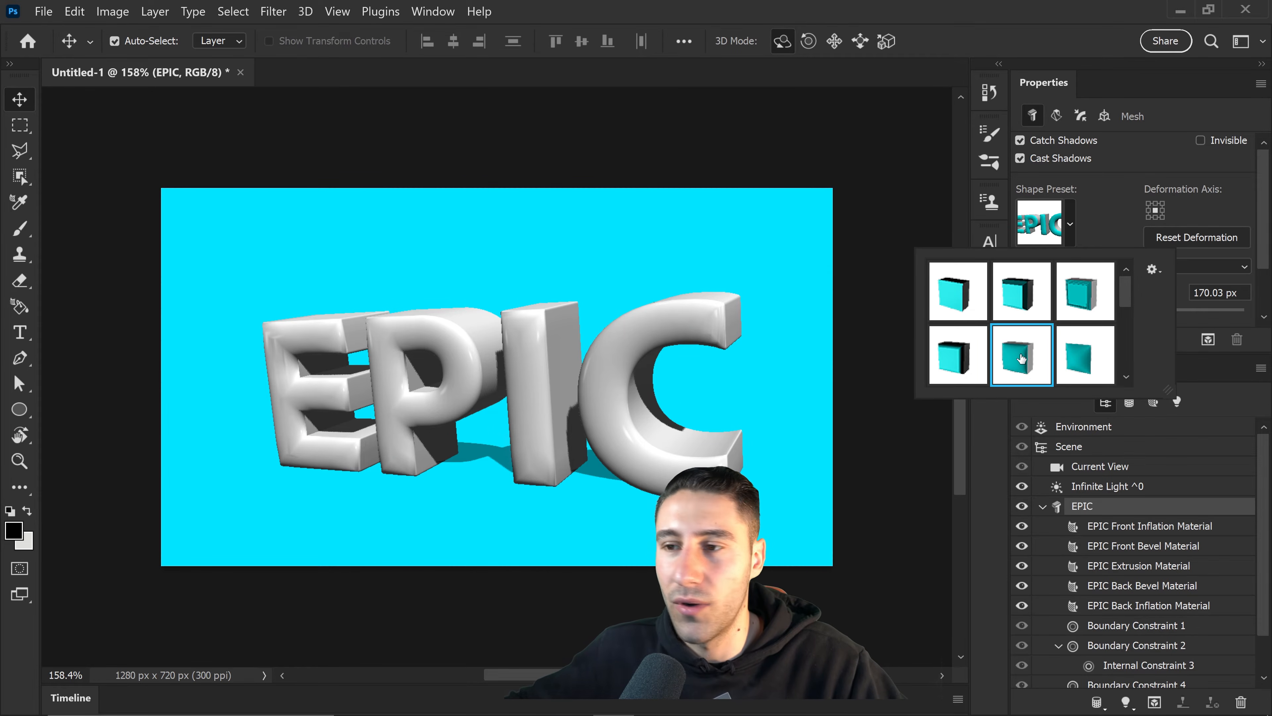
left_click(1022, 356)
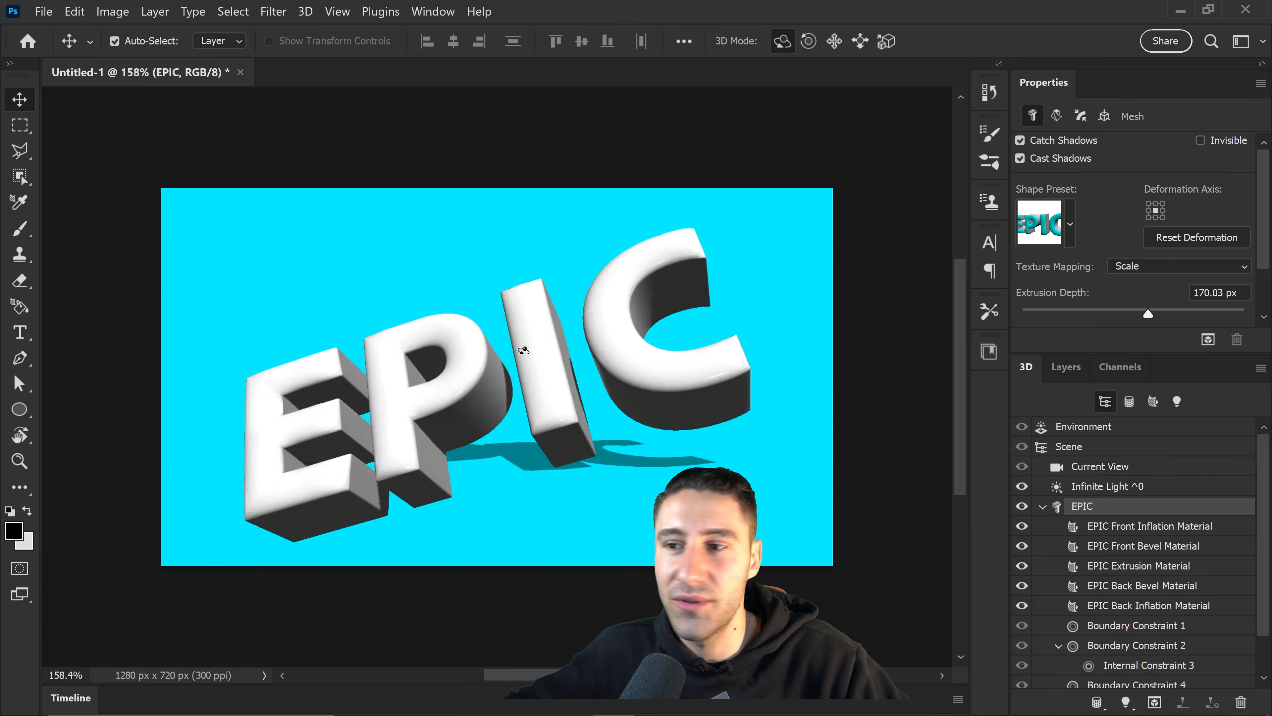
Rotate the puffy EPIC text to face the front and select its materials
left_click_drag(523, 349, 495, 349)
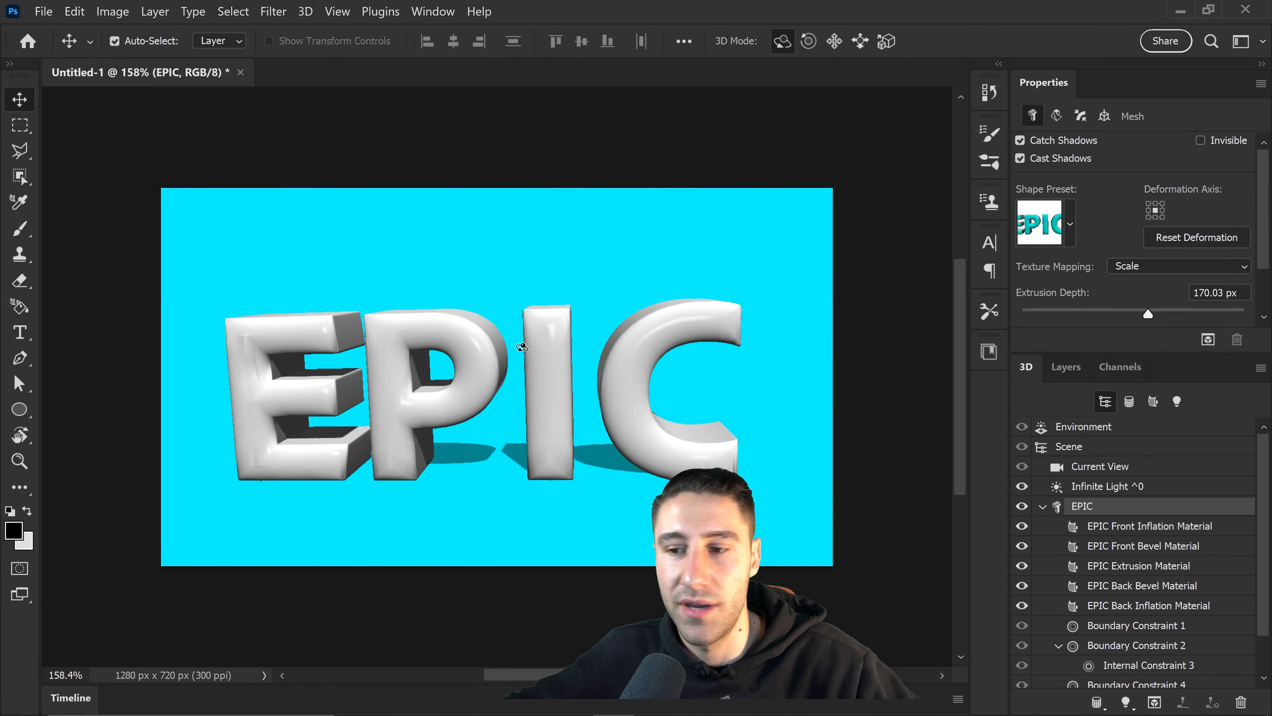
left_click(1150, 525)
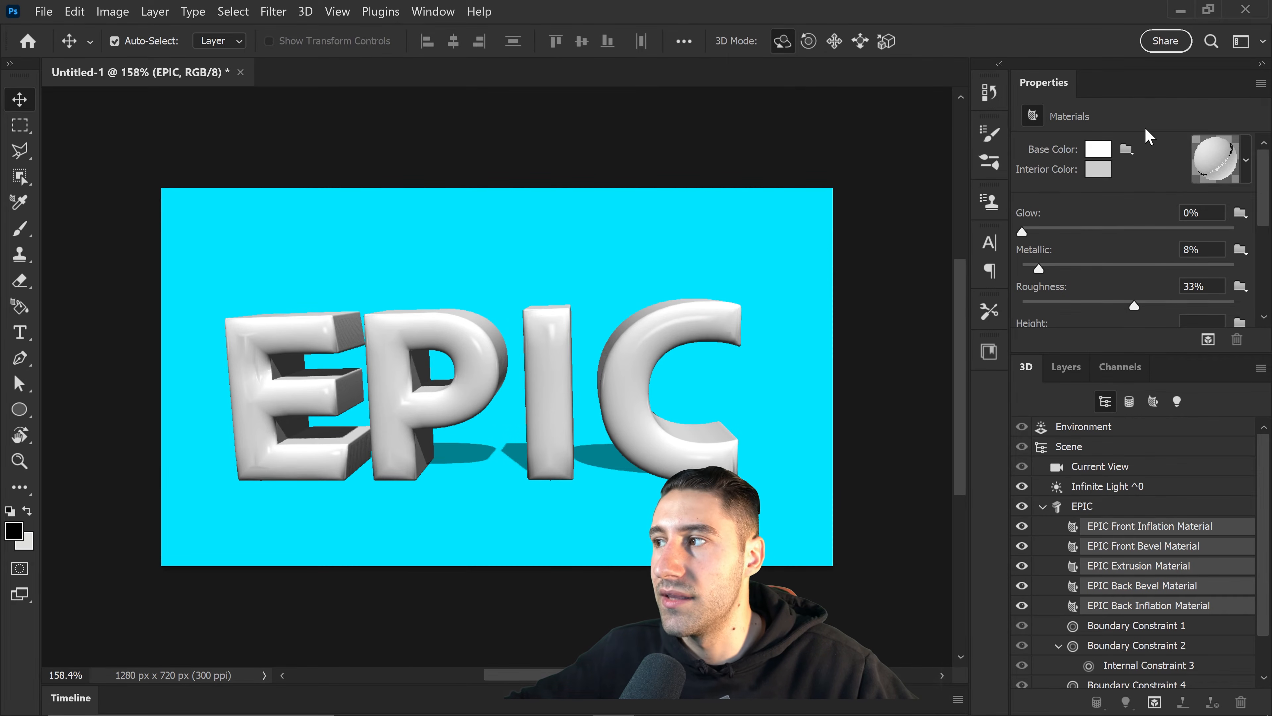
mouse_move(1254, 163)
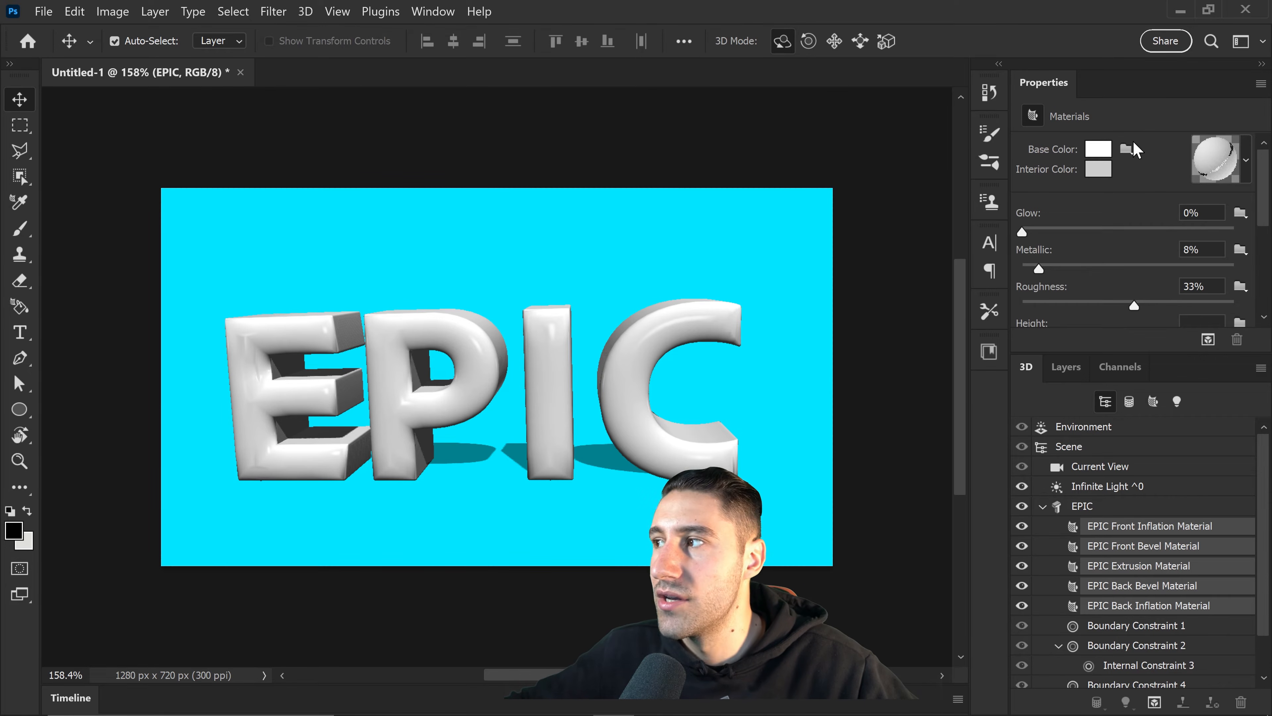
left_click(1098, 149)
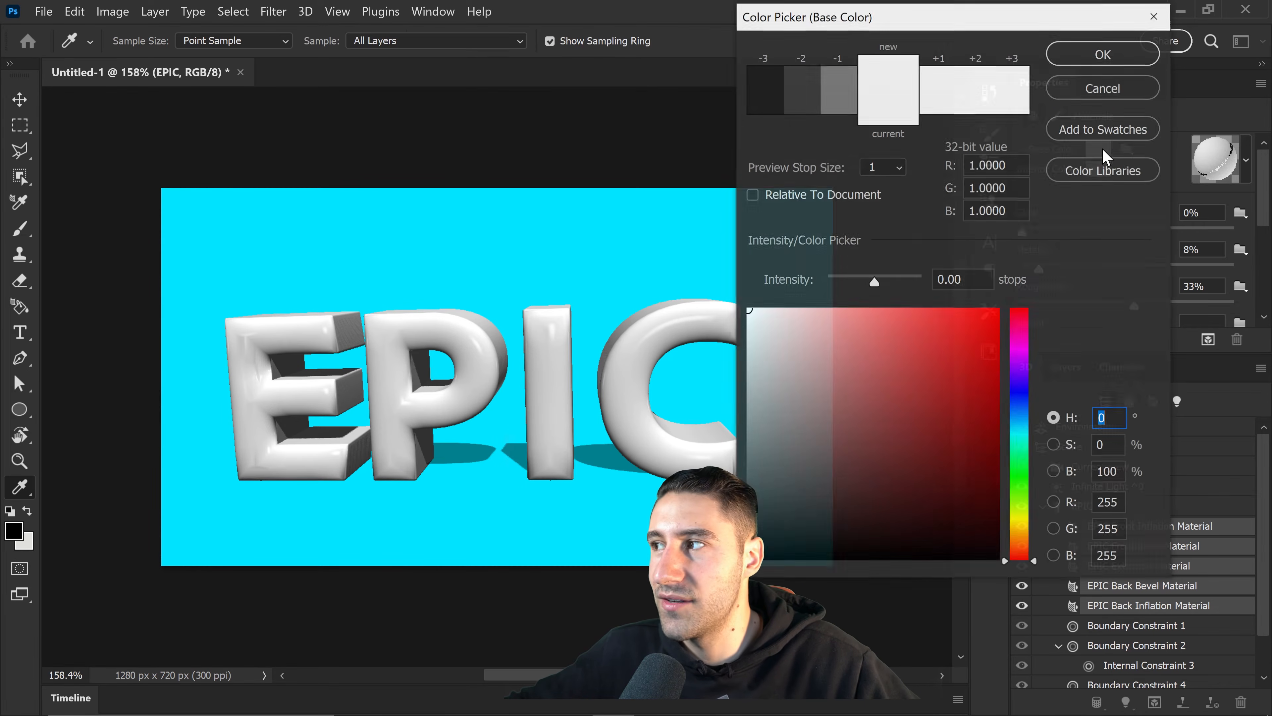
left_click(997, 312)
type("277")
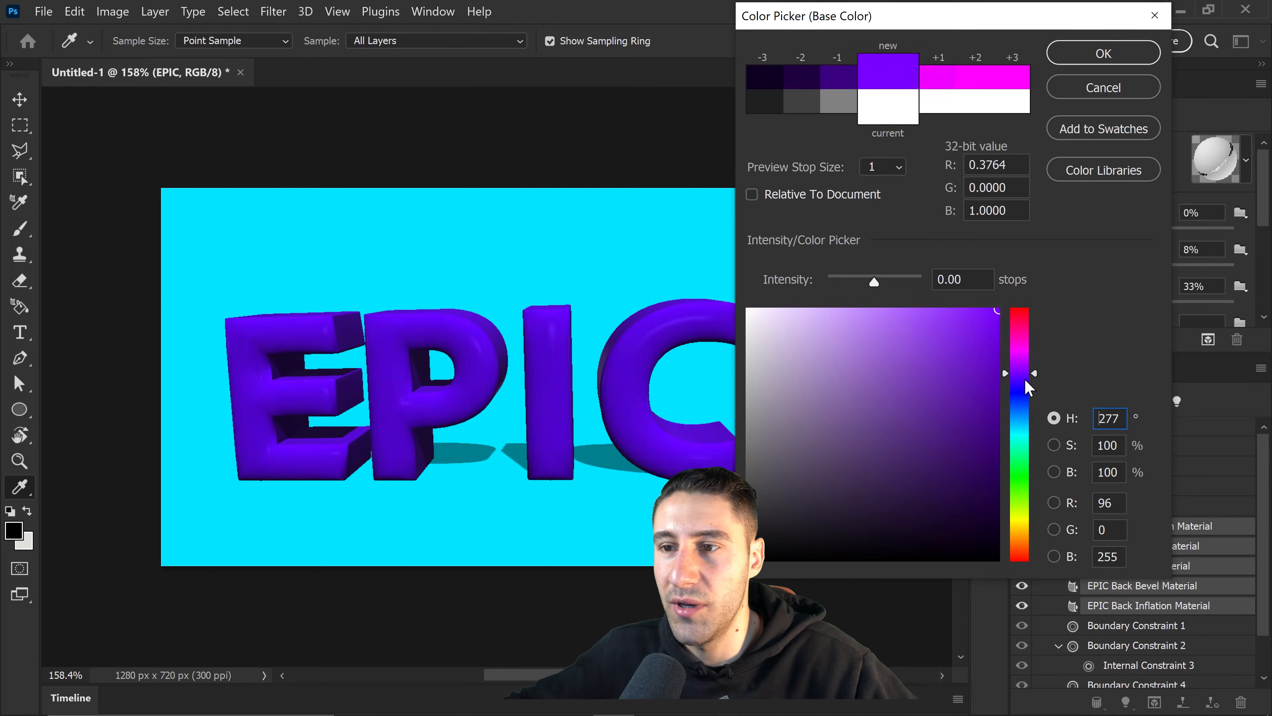
left_click_drag(1020, 373, 1021, 462)
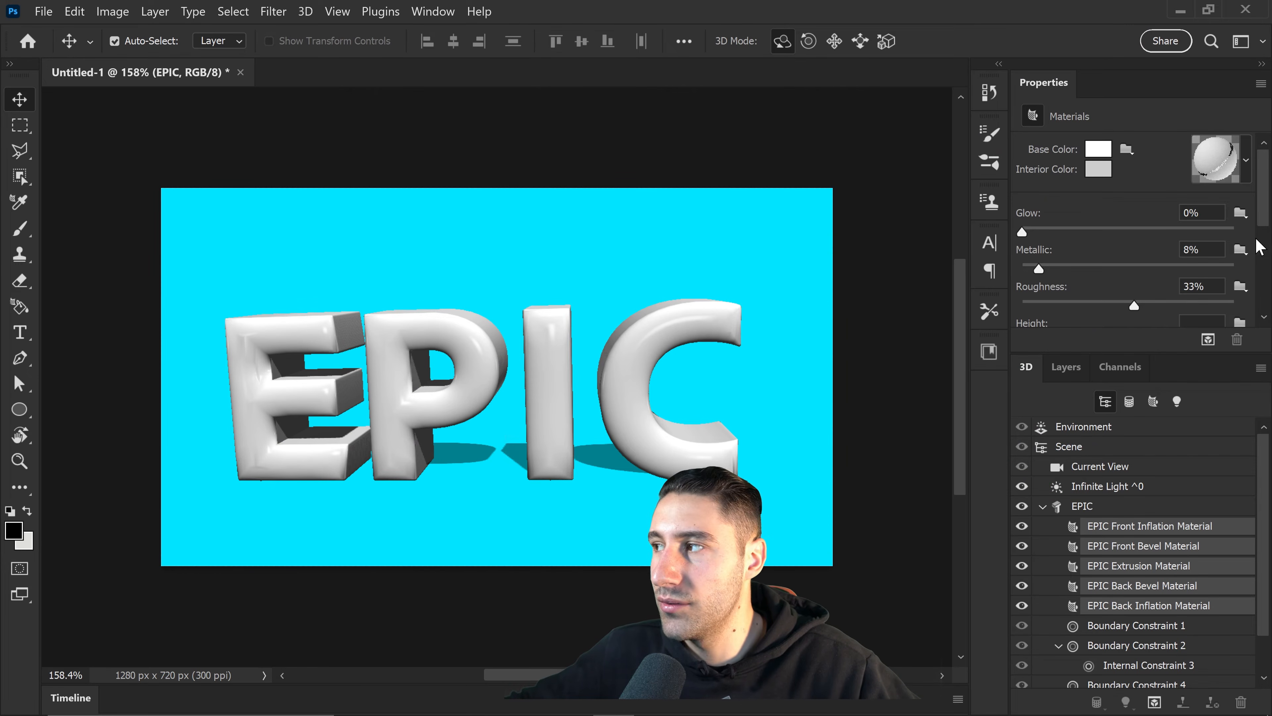
Apply the gold material preset to all EPIC letters
left_click(1245, 160)
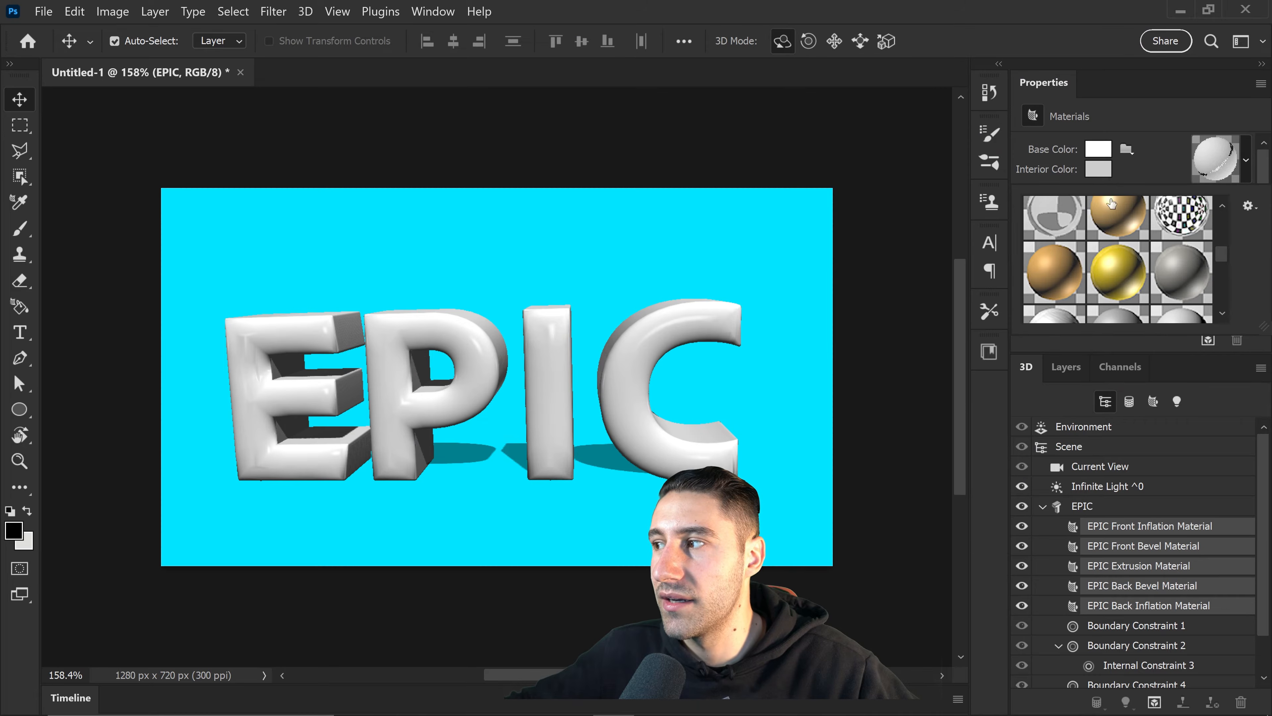
scroll("down", 3)
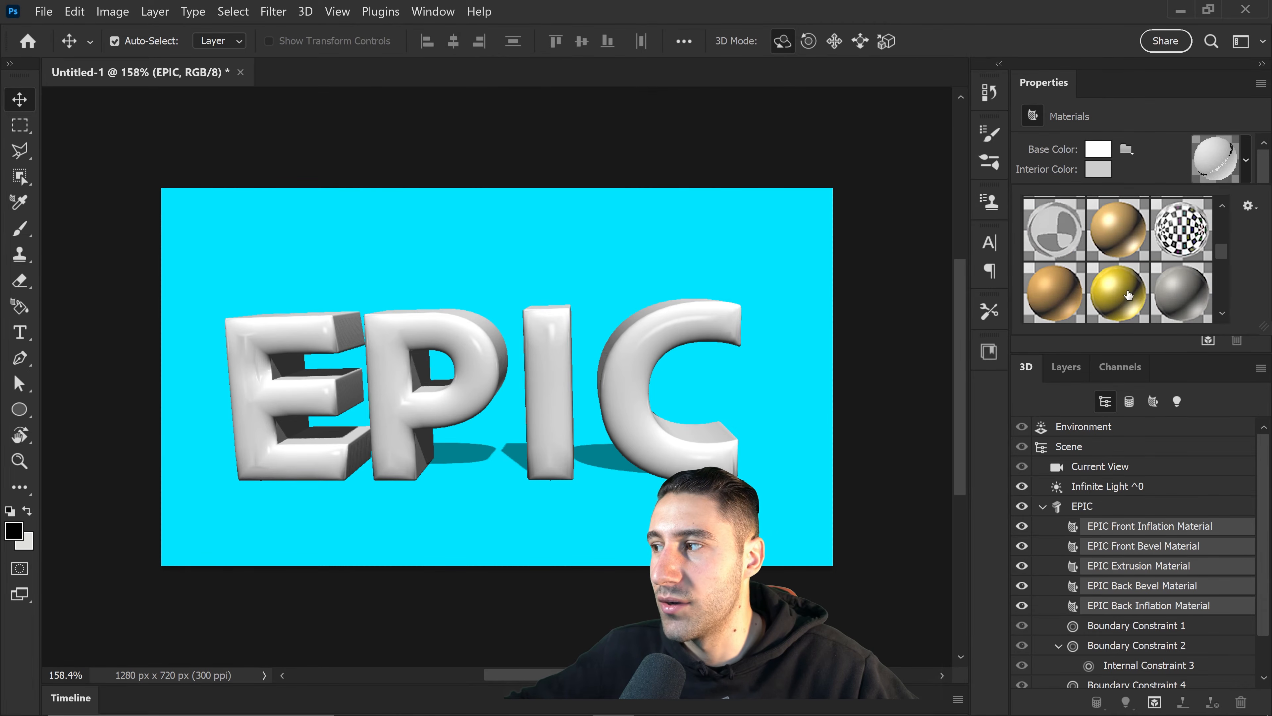
left_click(1118, 293)
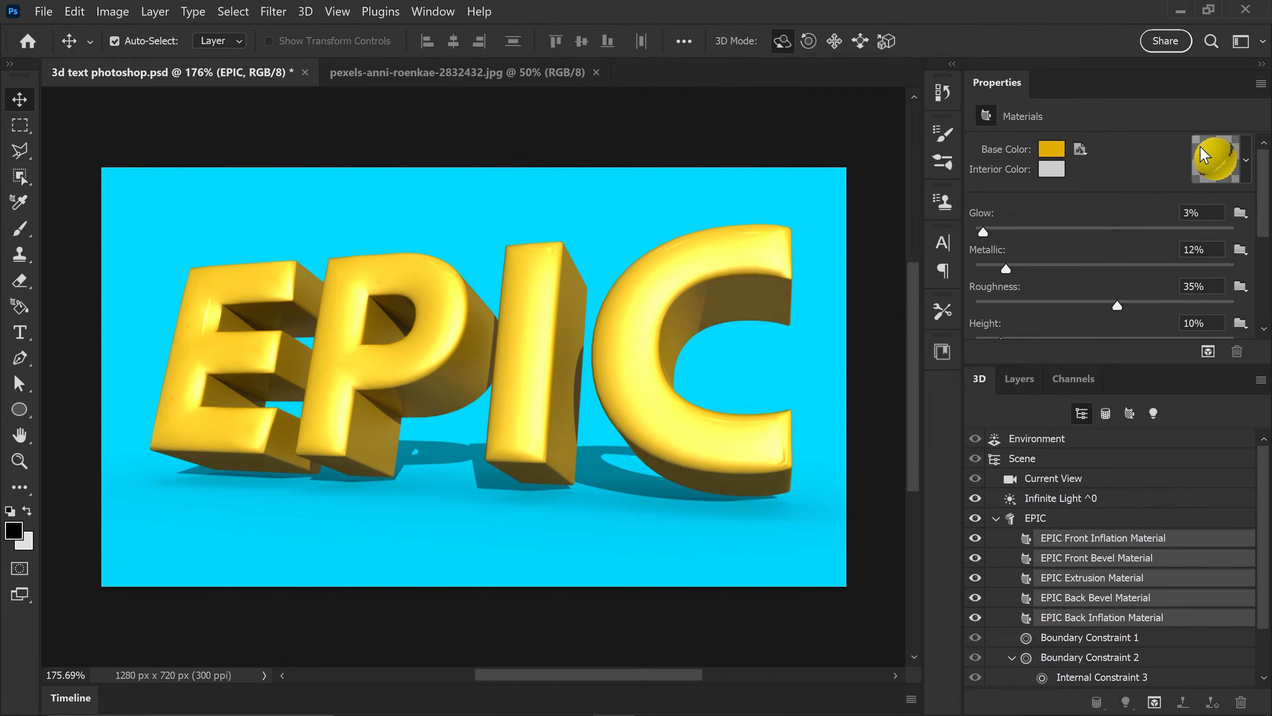
mouse_move(1181, 178)
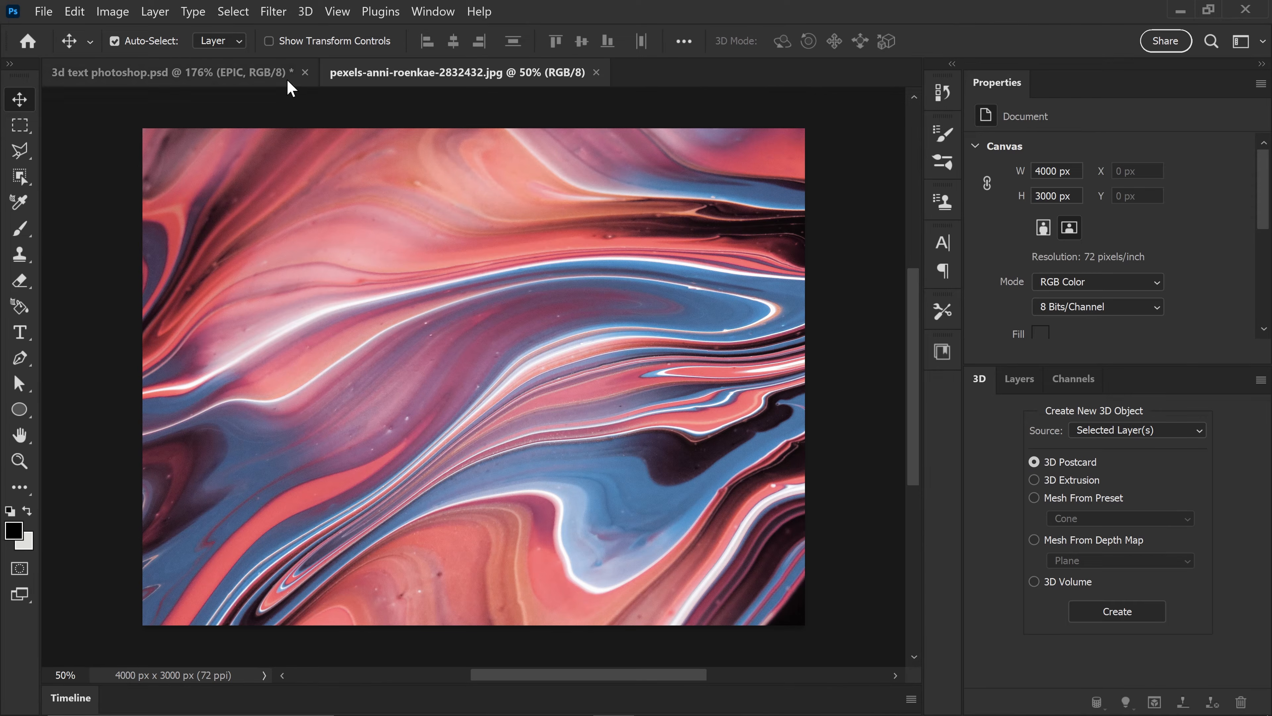
mouse_move(431, 267)
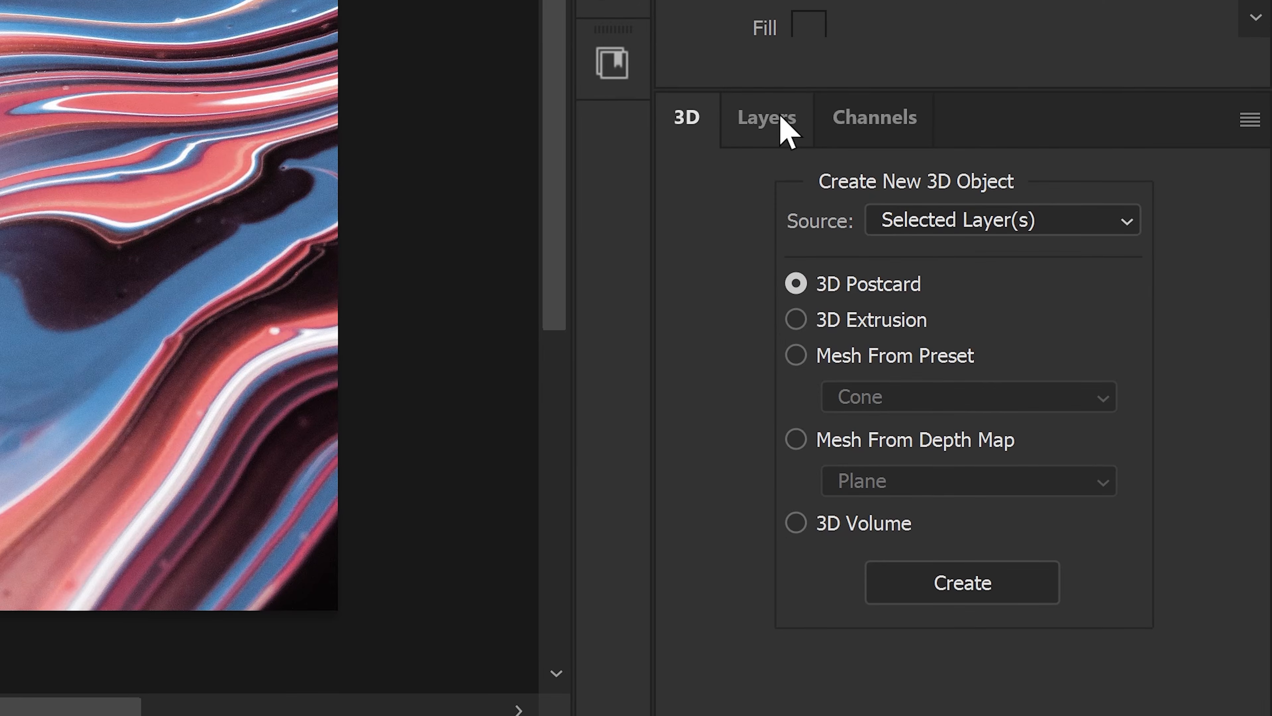
Switch to the marbled photo document and bring up the 3D menu commands
left_click(768, 118)
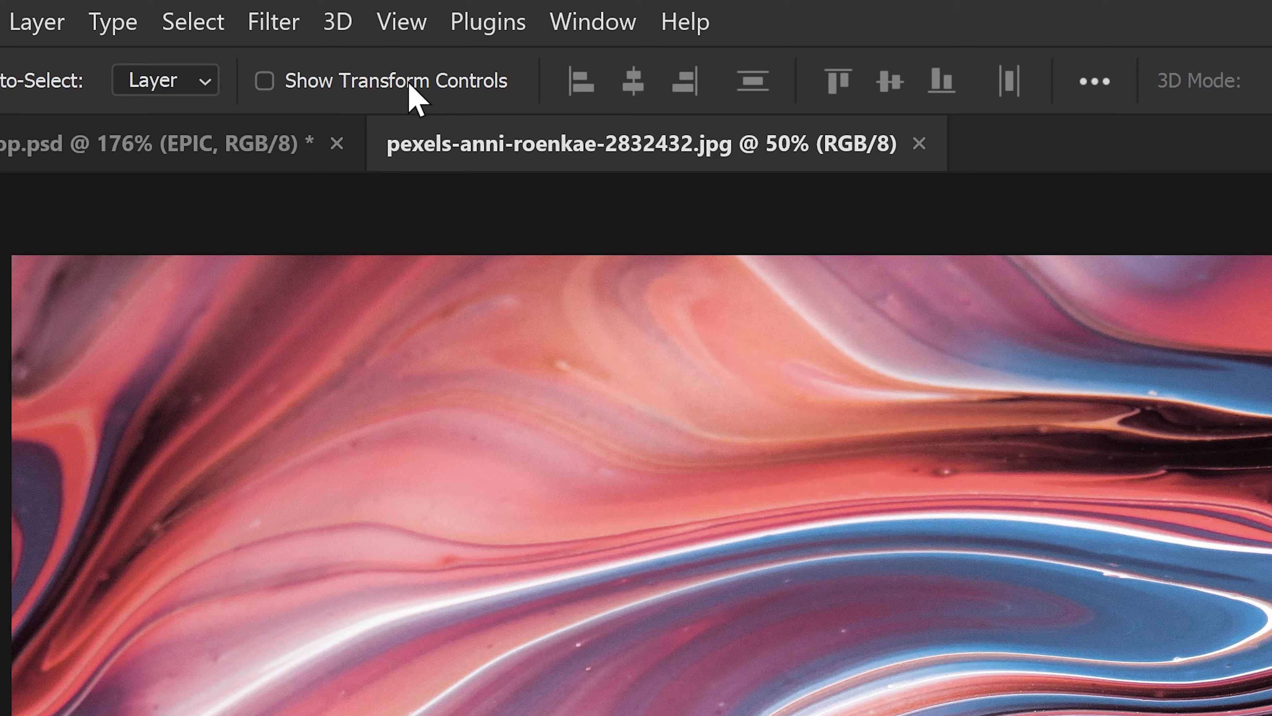
left_click(337, 22)
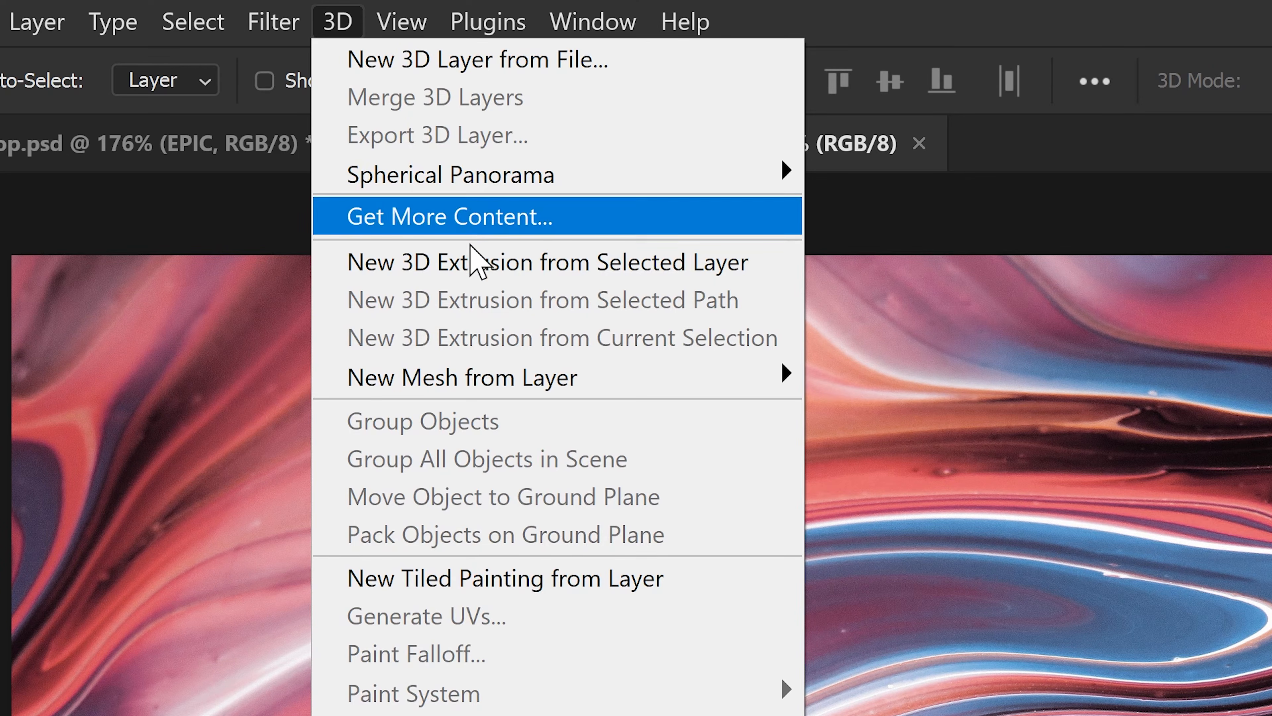
mouse_move(431, 377)
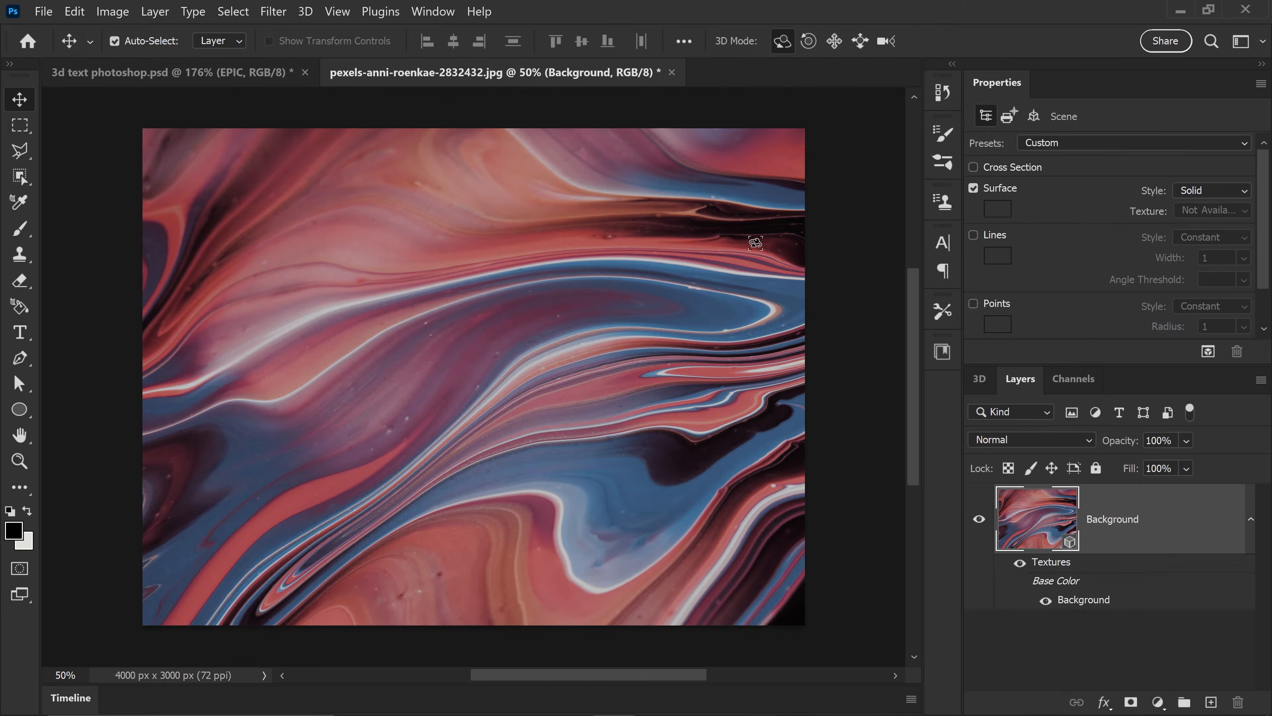
mouse_move(587, 348)
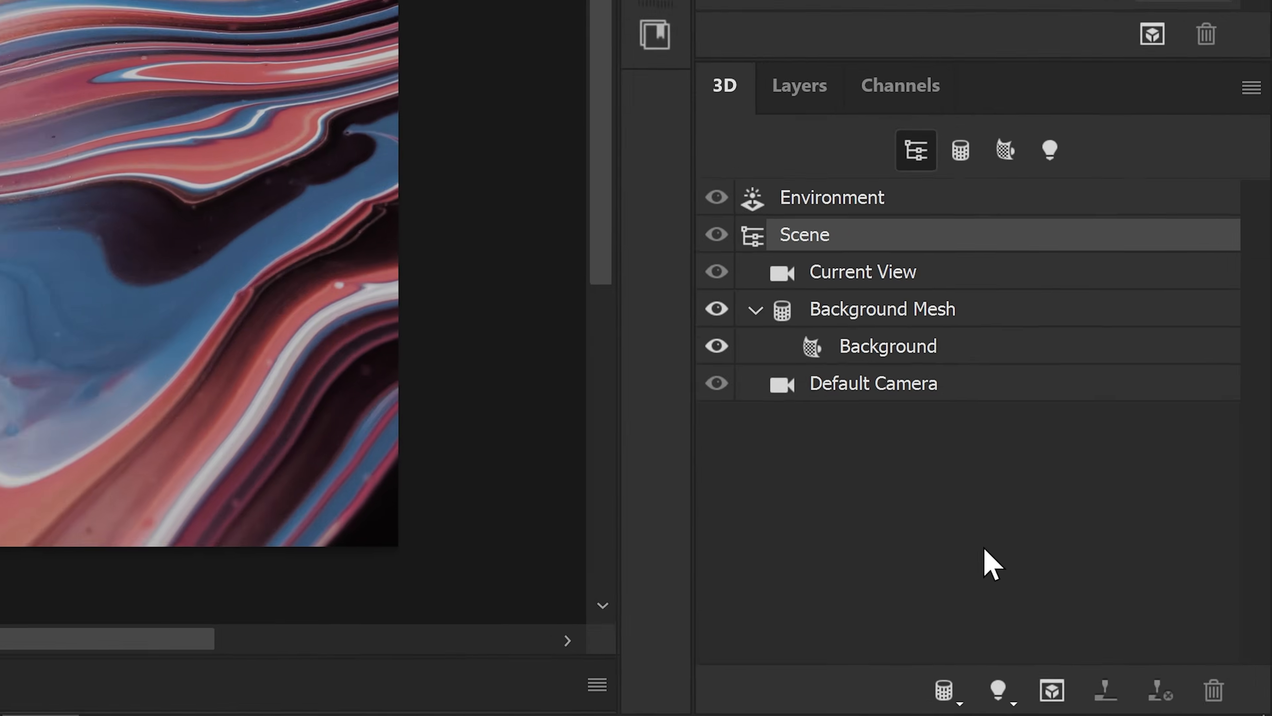
Add a New Infinite Light to the photo's 3D scene and lower its intensity to 57%
left_click(996, 690)
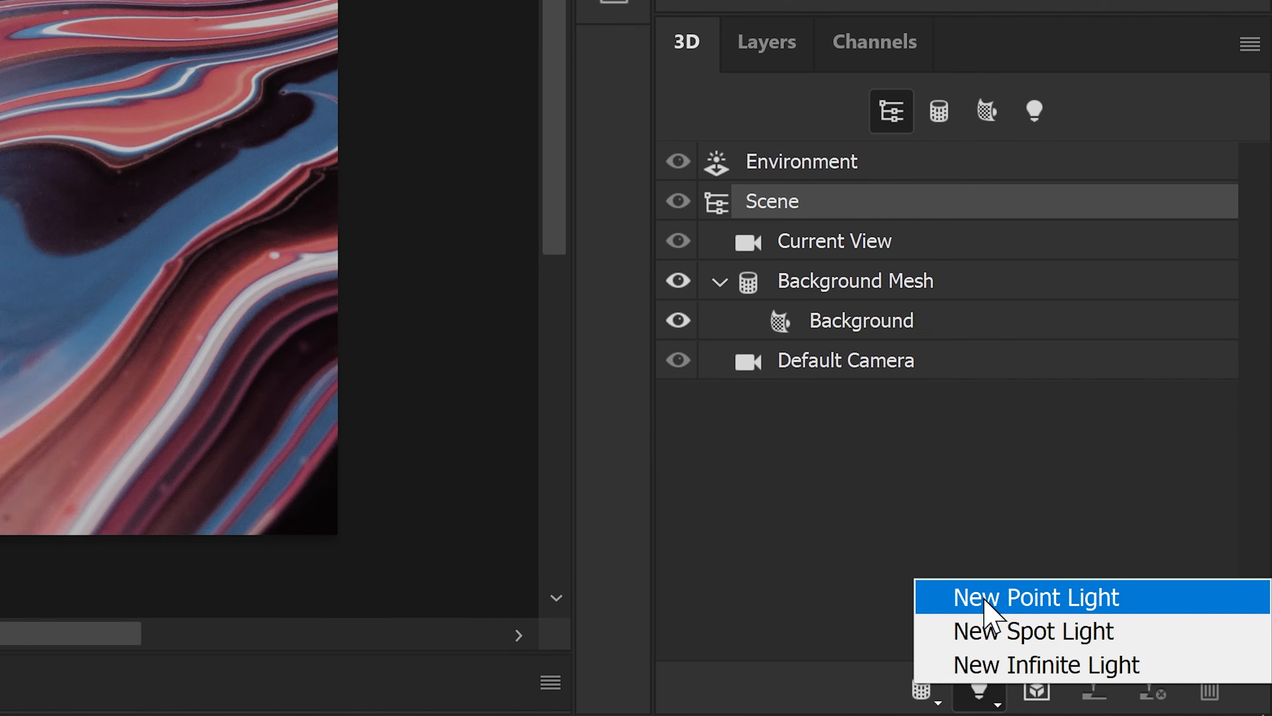
left_click(1045, 664)
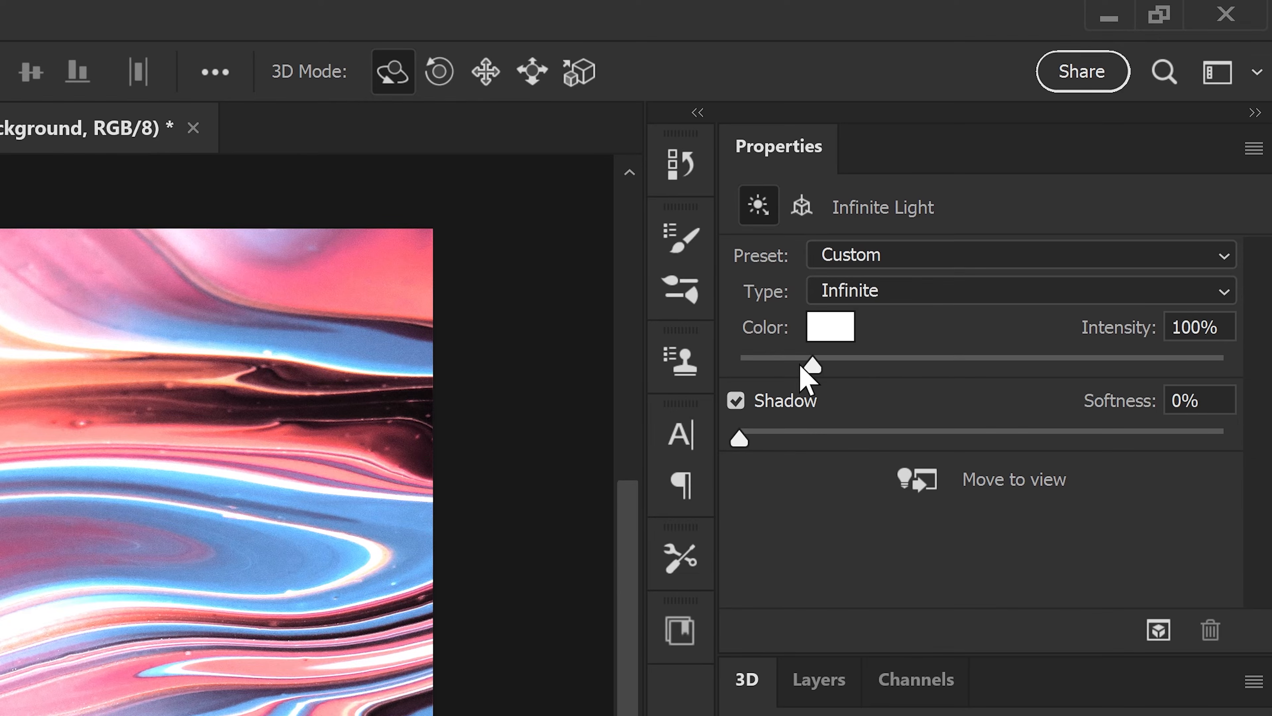
left_click_drag(814, 366, 781, 366)
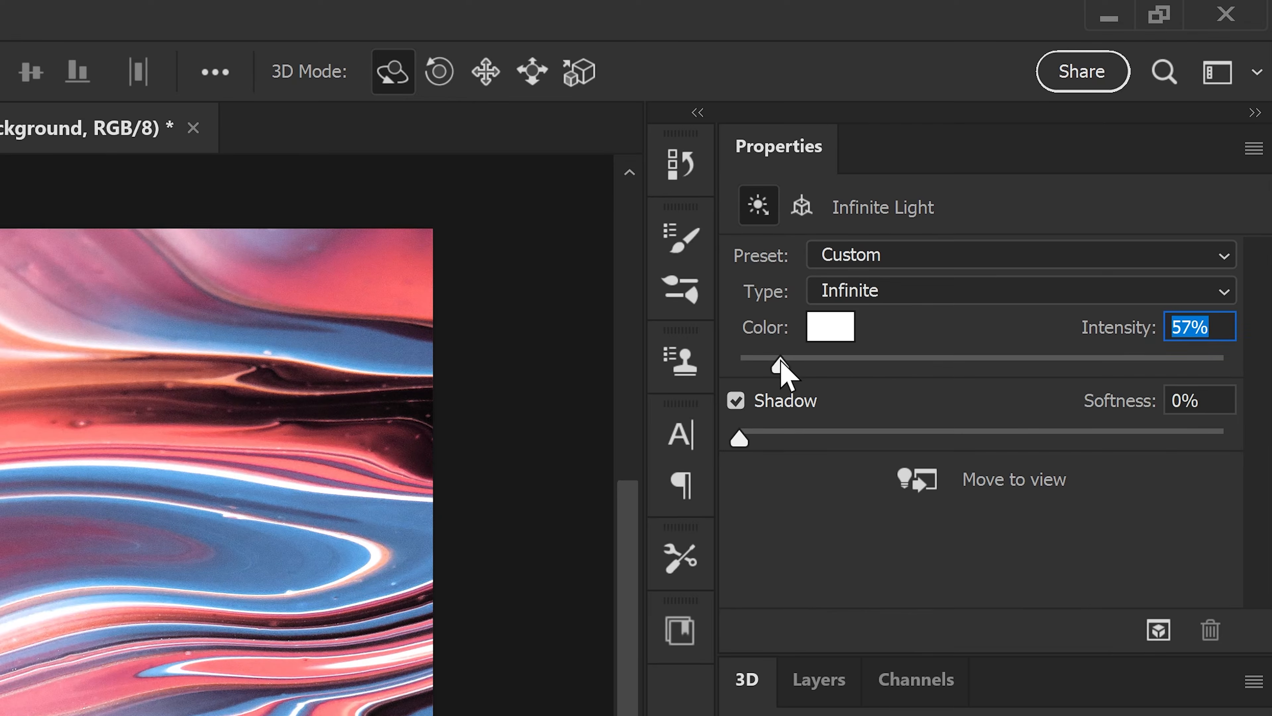
left_click_drag(781, 356, 769, 357)
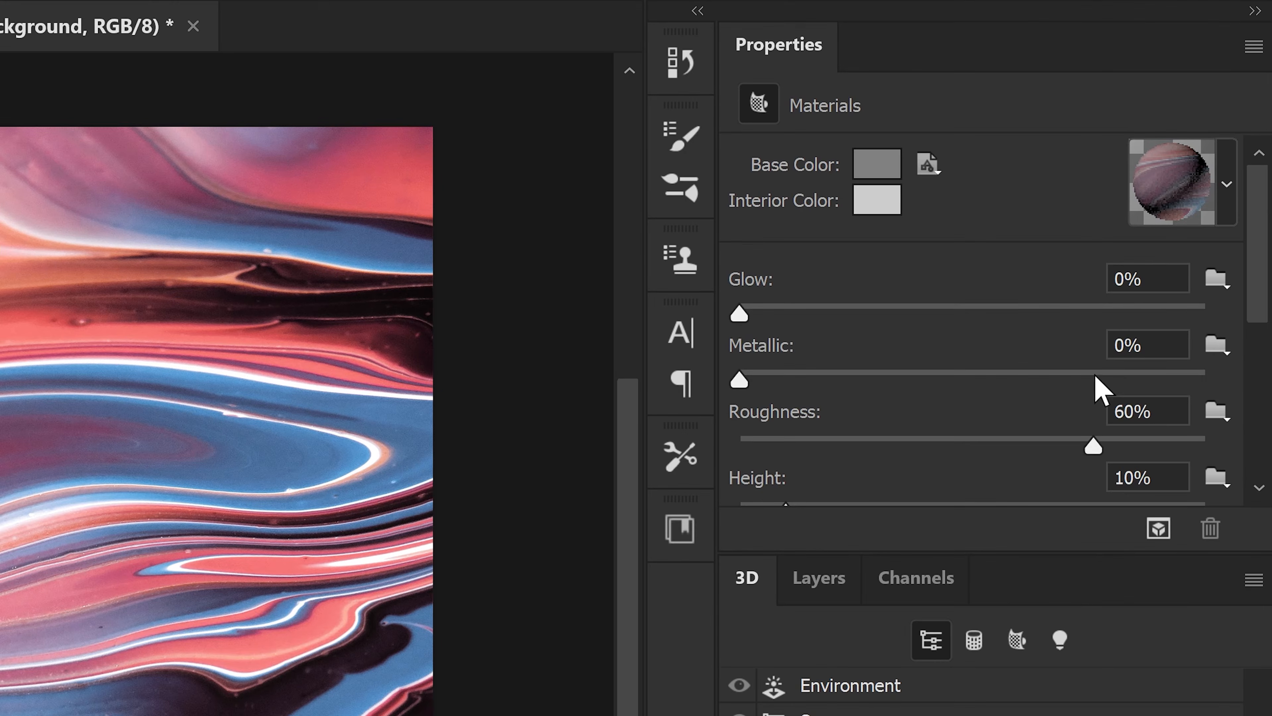
Save the current material as a new preset named 'cool pattern'
left_click(1227, 185)
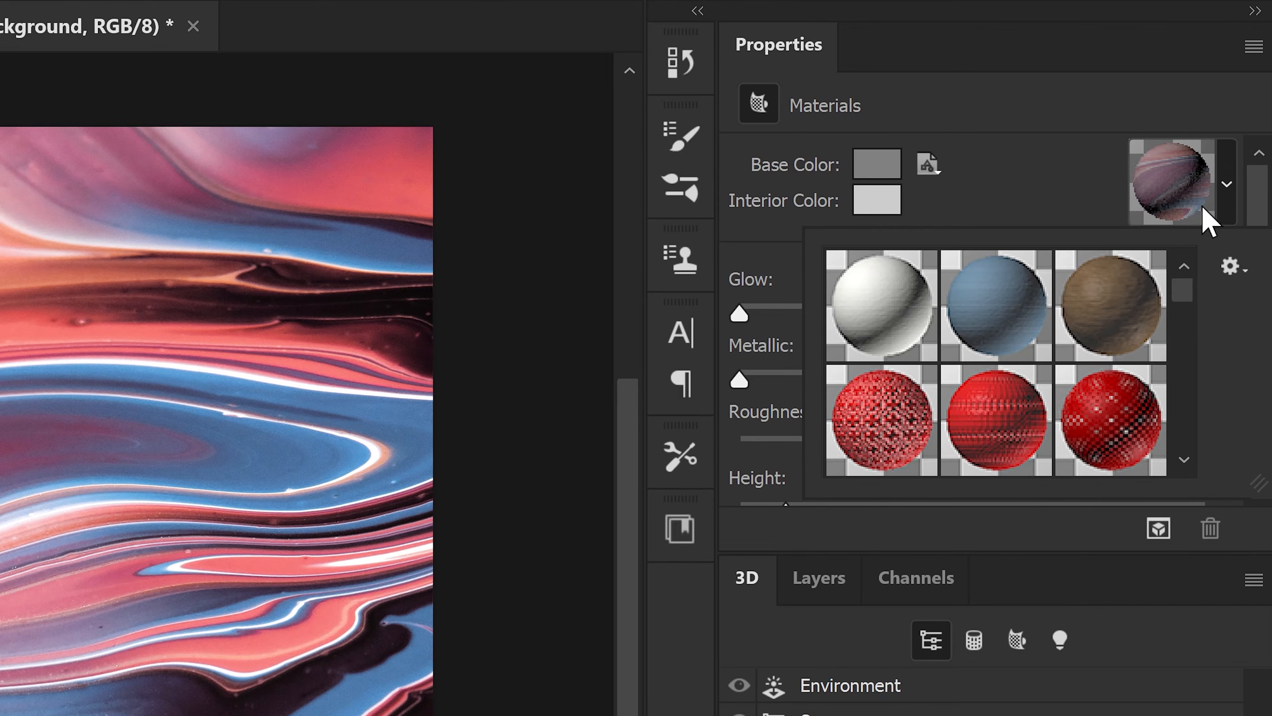
left_click(1232, 269)
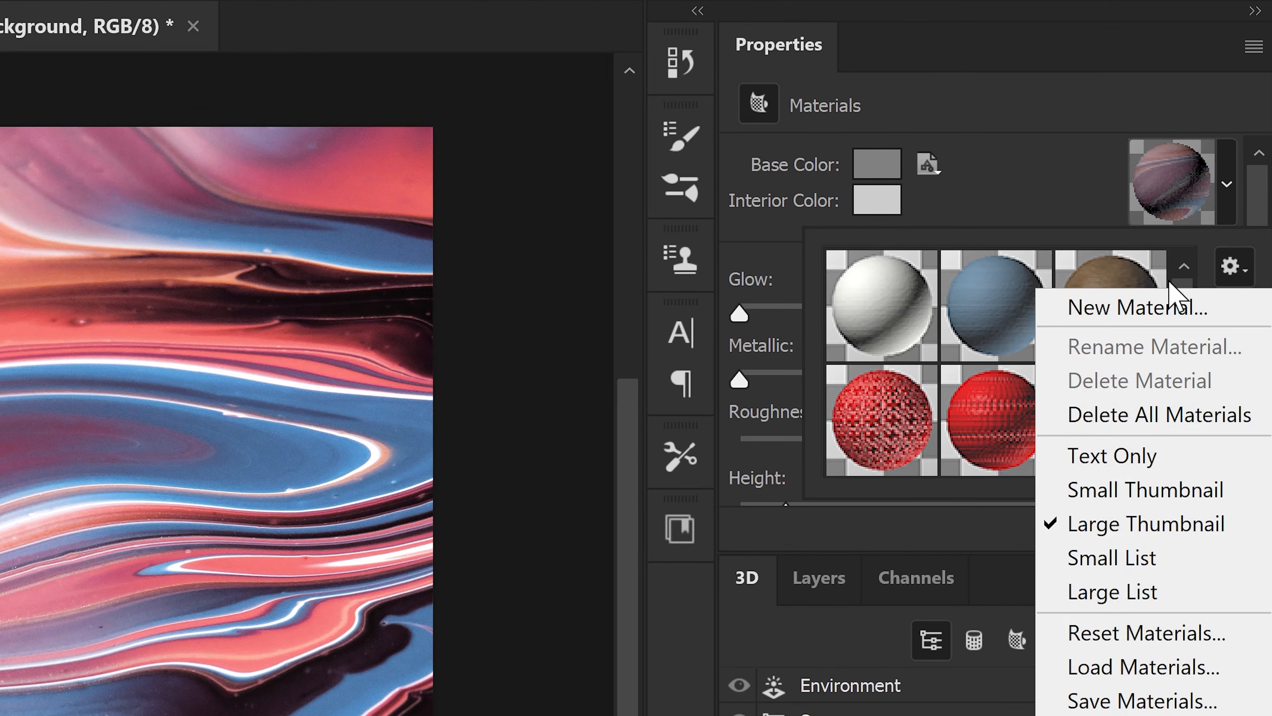
left_click(1137, 306)
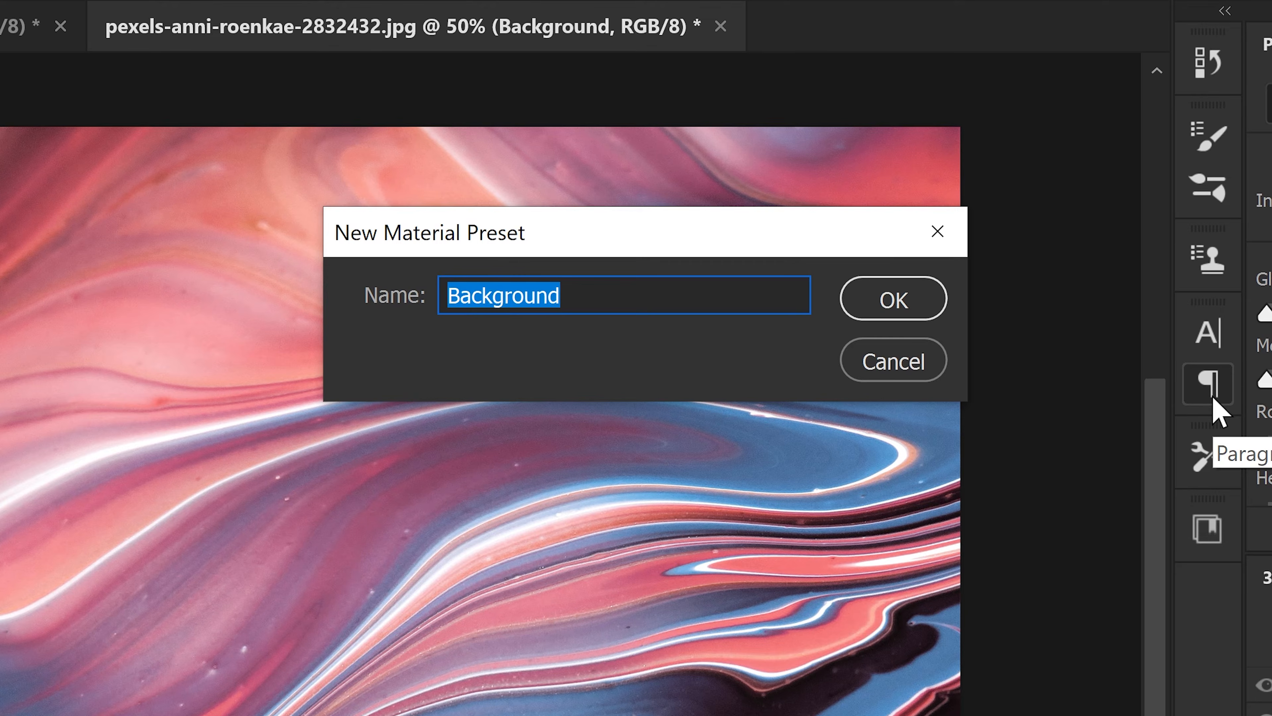
type("cool pattern")
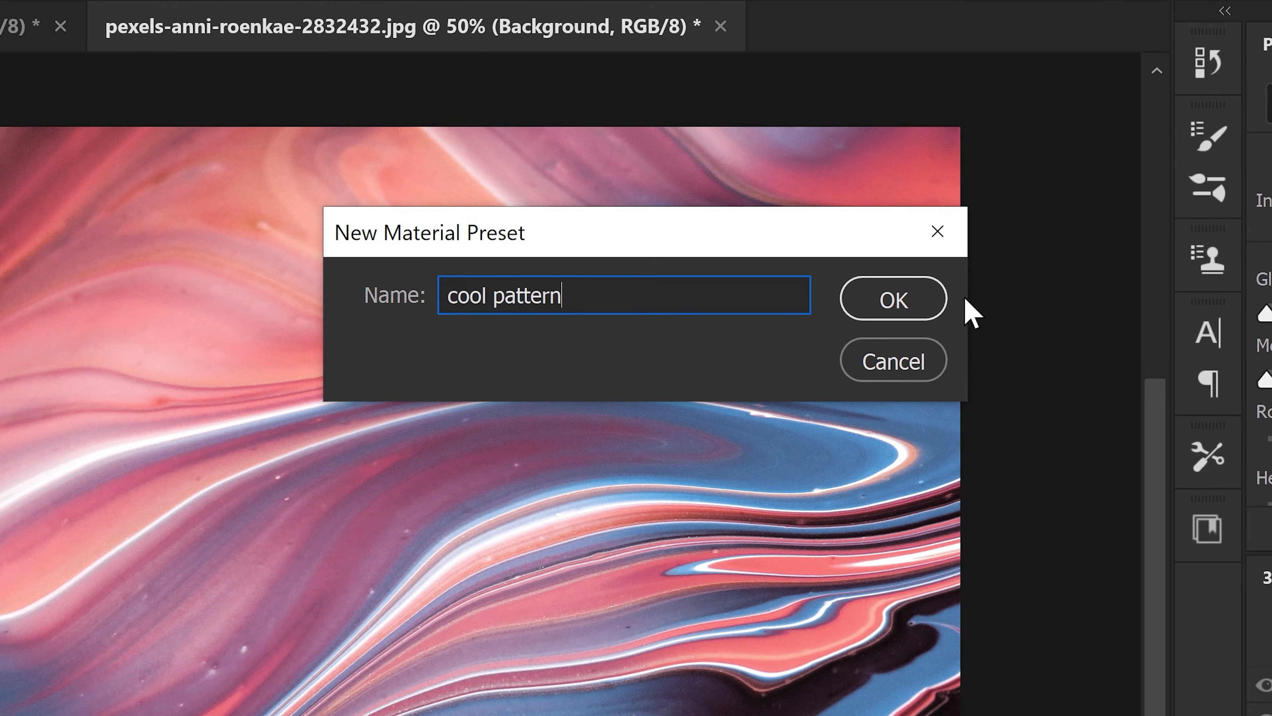
left_click(894, 298)
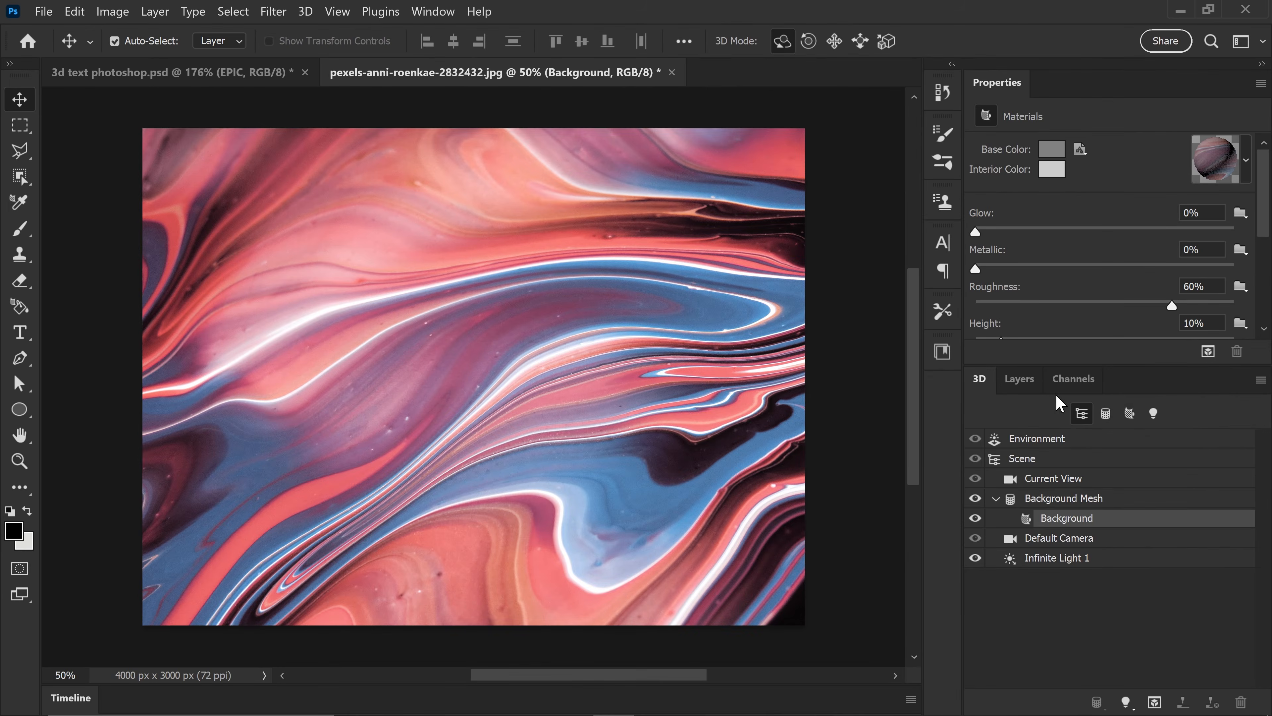
Return to the gold EPIC document and select the EPIC text mesh in the 3D panel
left_click(1020, 379)
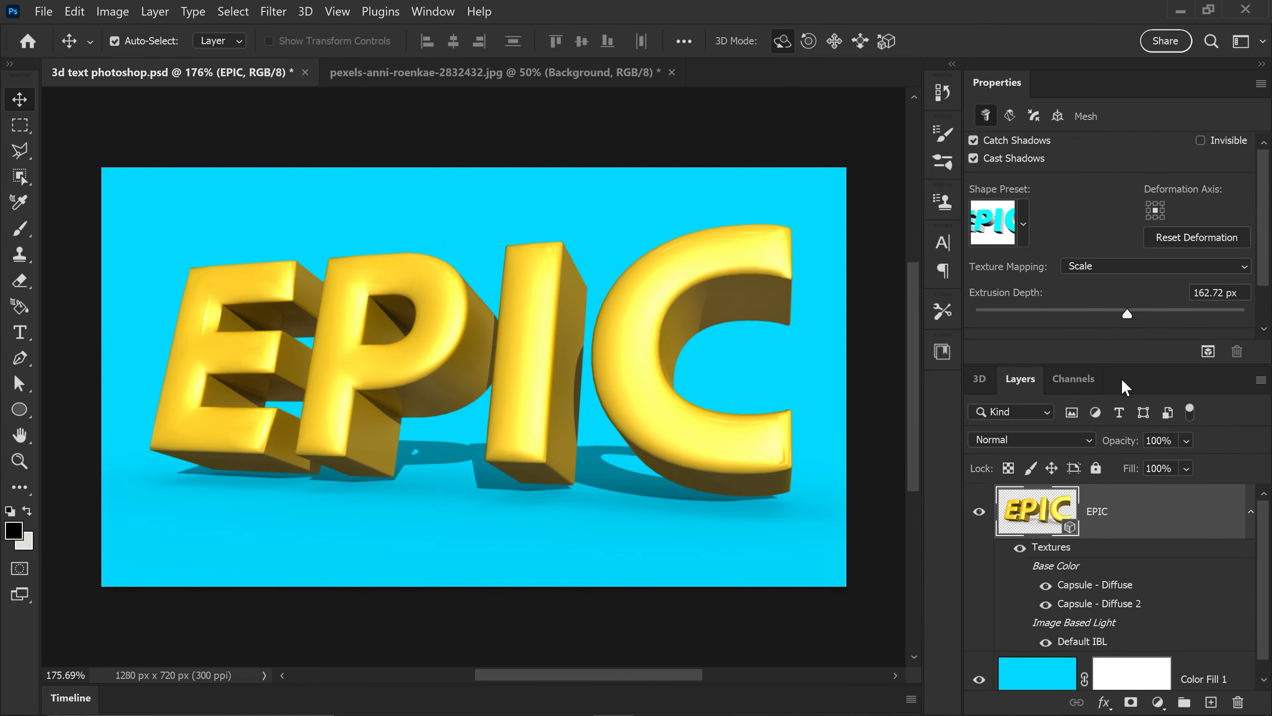
left_click(979, 379)
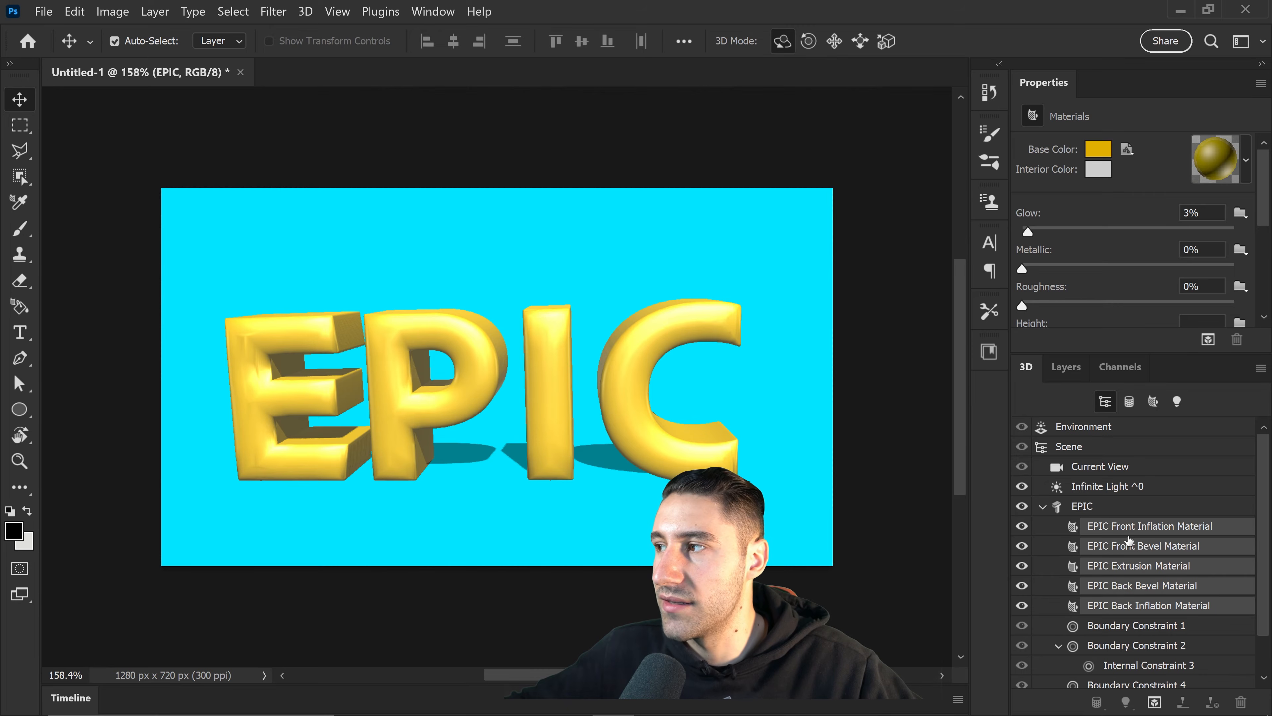
scroll("down", 3)
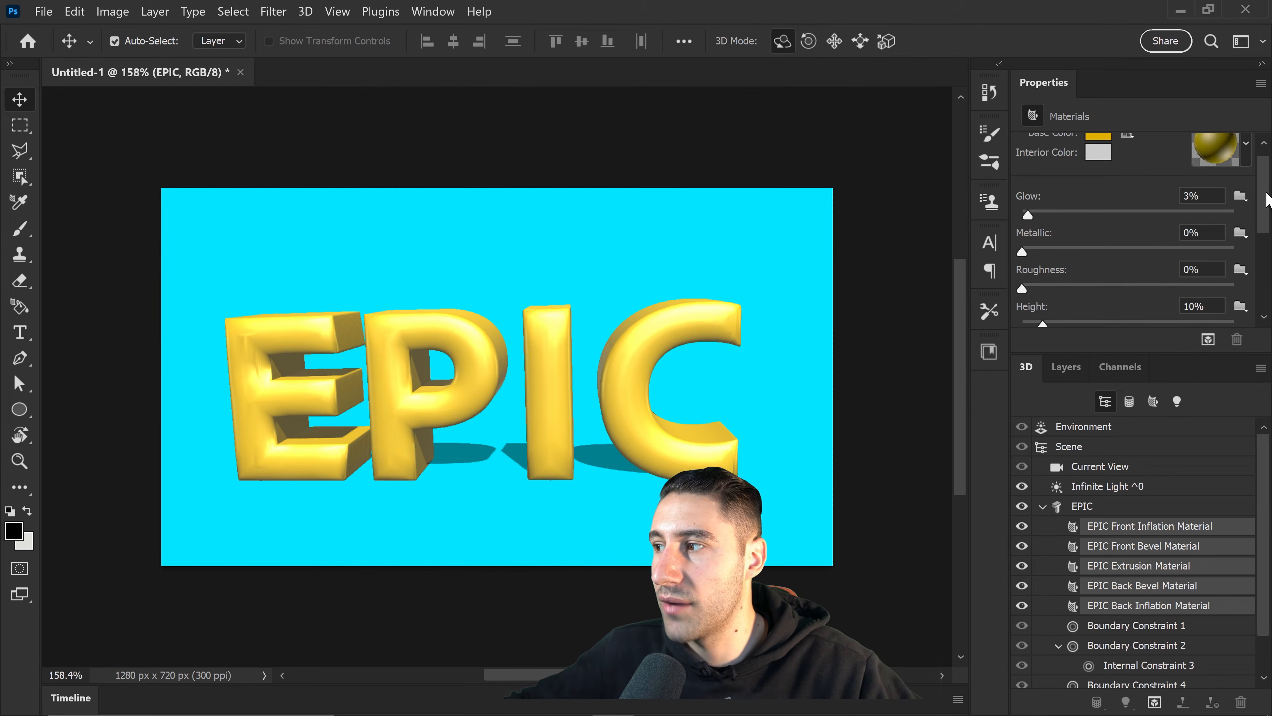
scroll("down", 3)
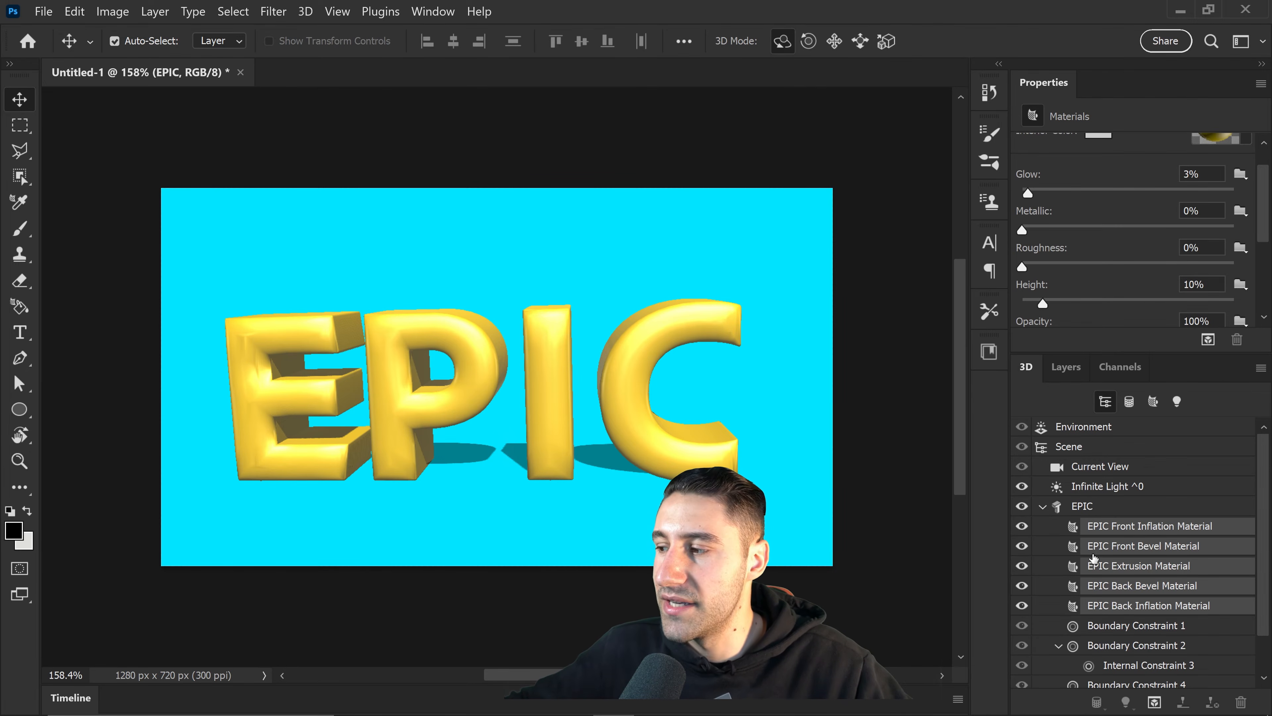
mouse_move(1152, 257)
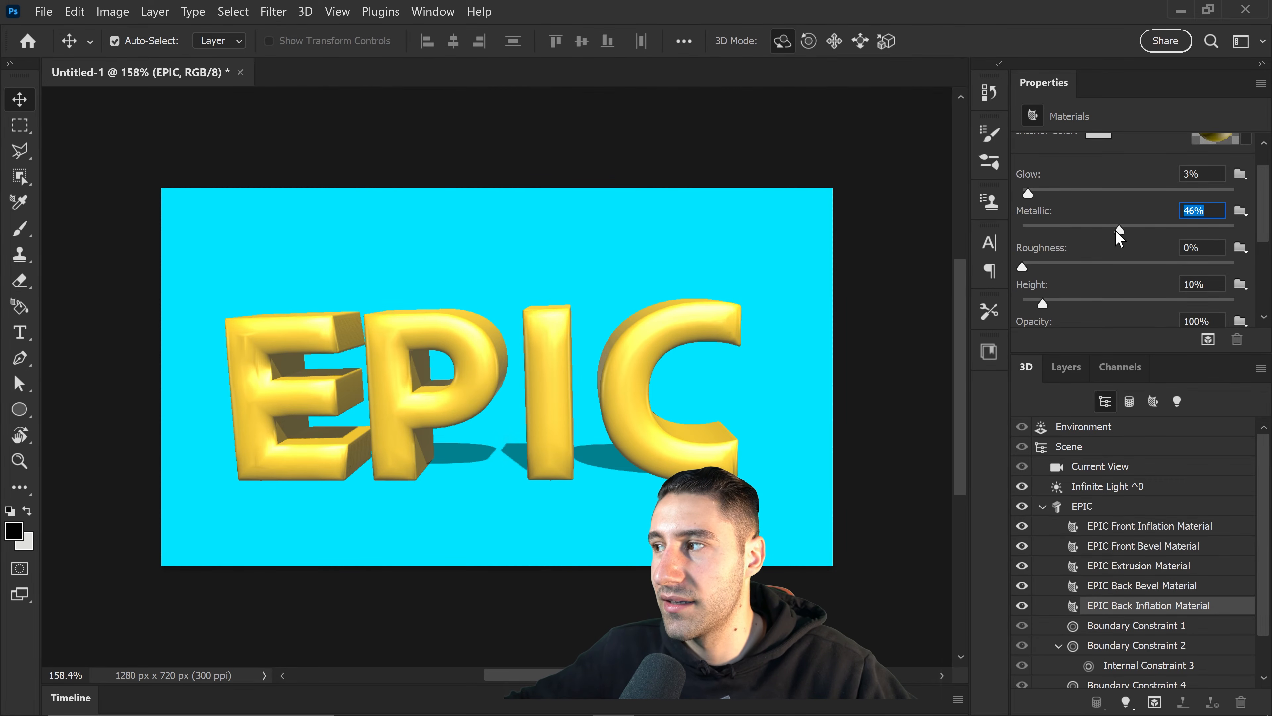
left_click(1082, 506)
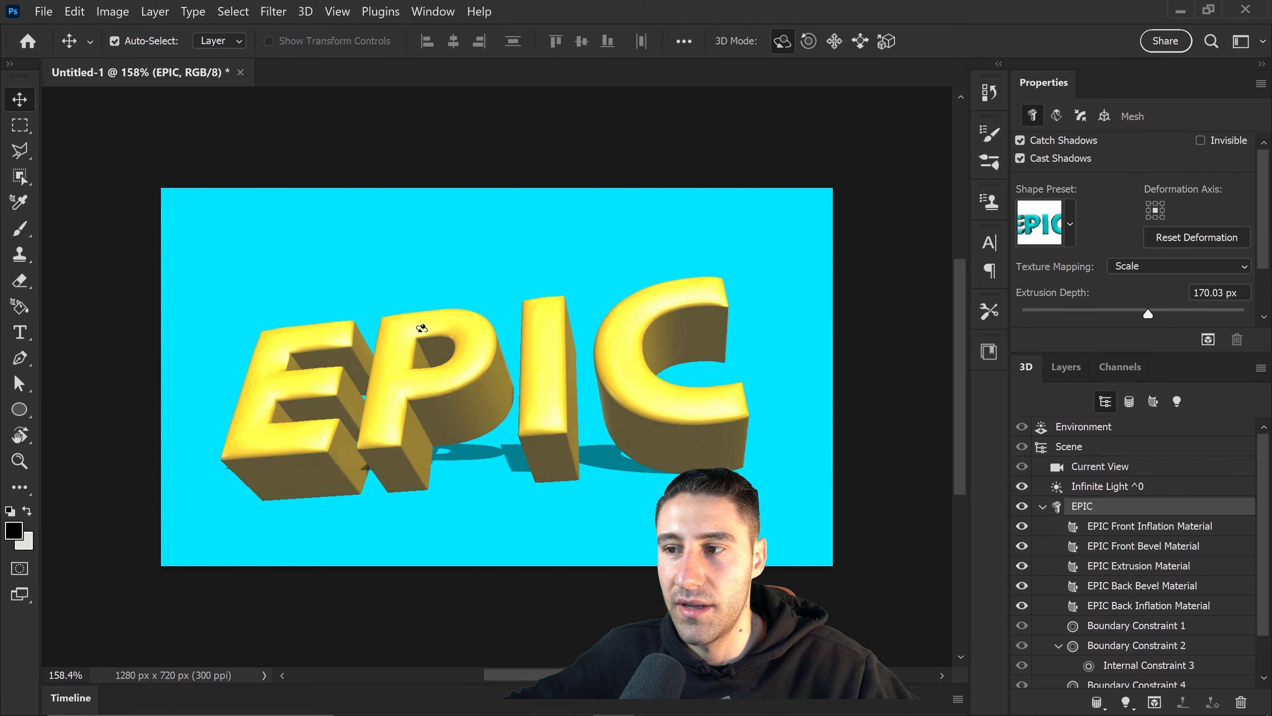
Orbit the EPIC mesh forward again and reduce its extrusion depth to 100.44 px
left_click_drag(422, 328, 466, 306)
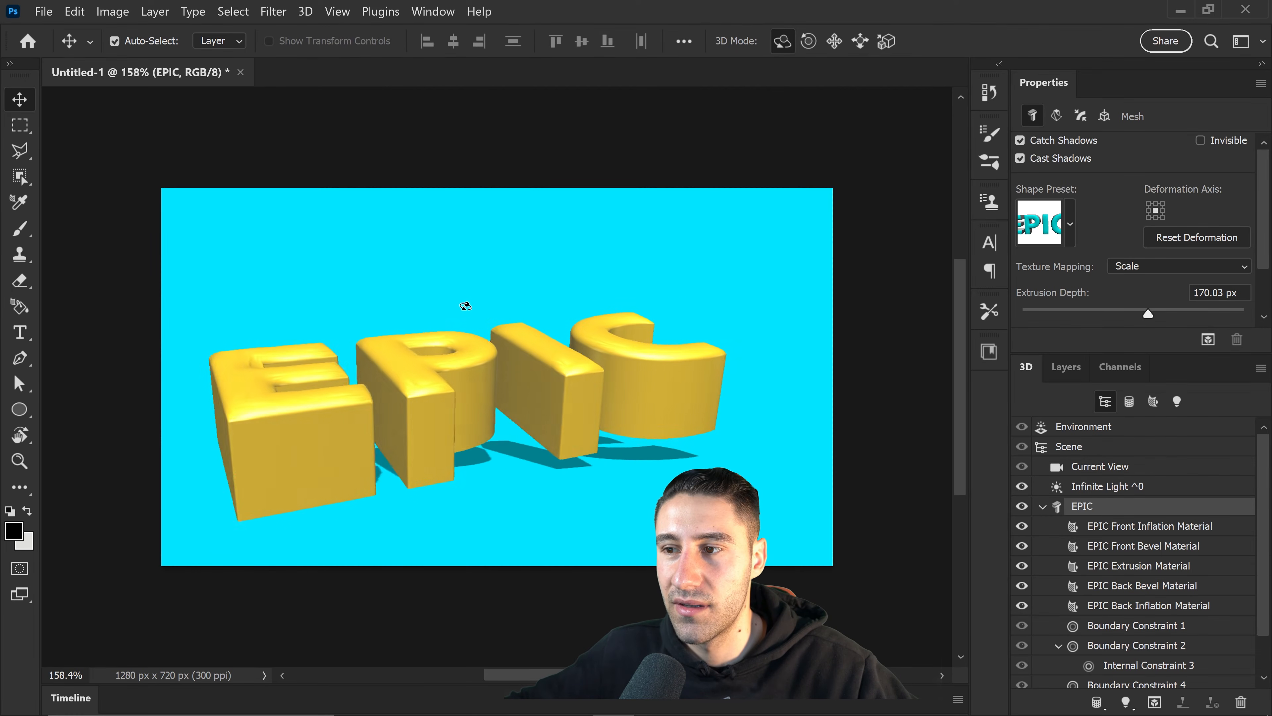
left_click_drag(465, 306, 426, 355)
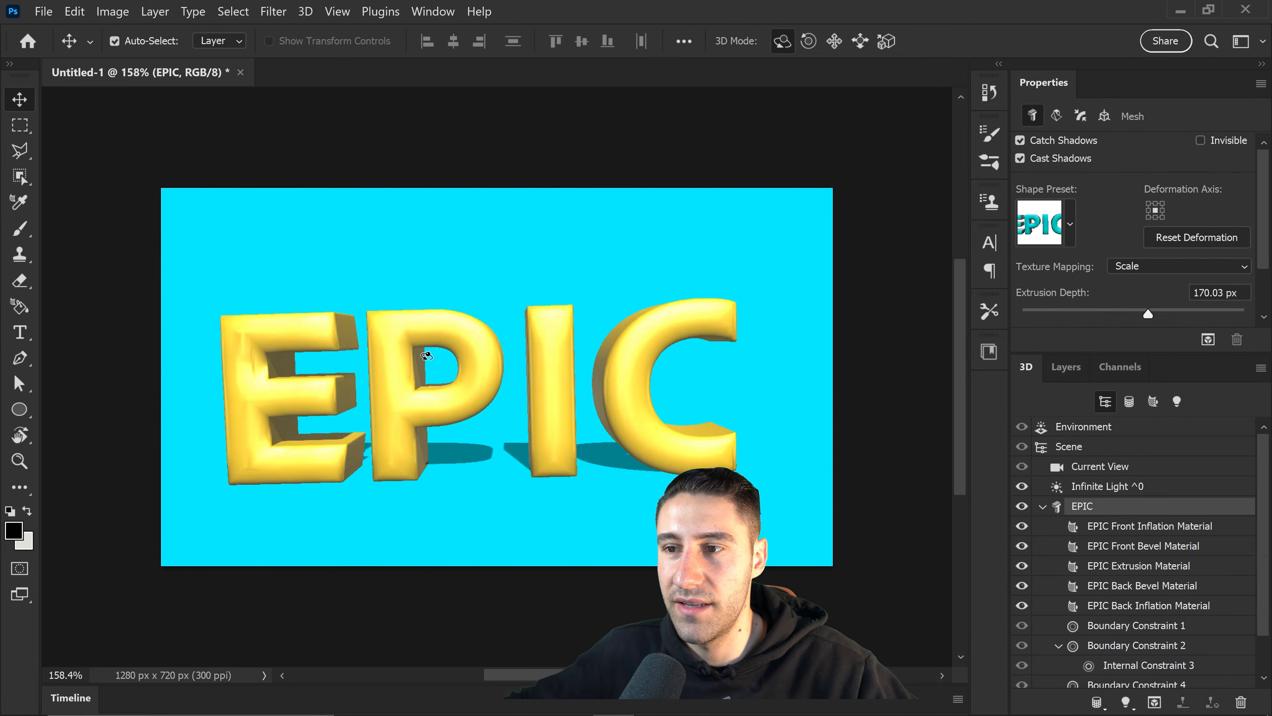
left_click_drag(1147, 314, 1141, 314)
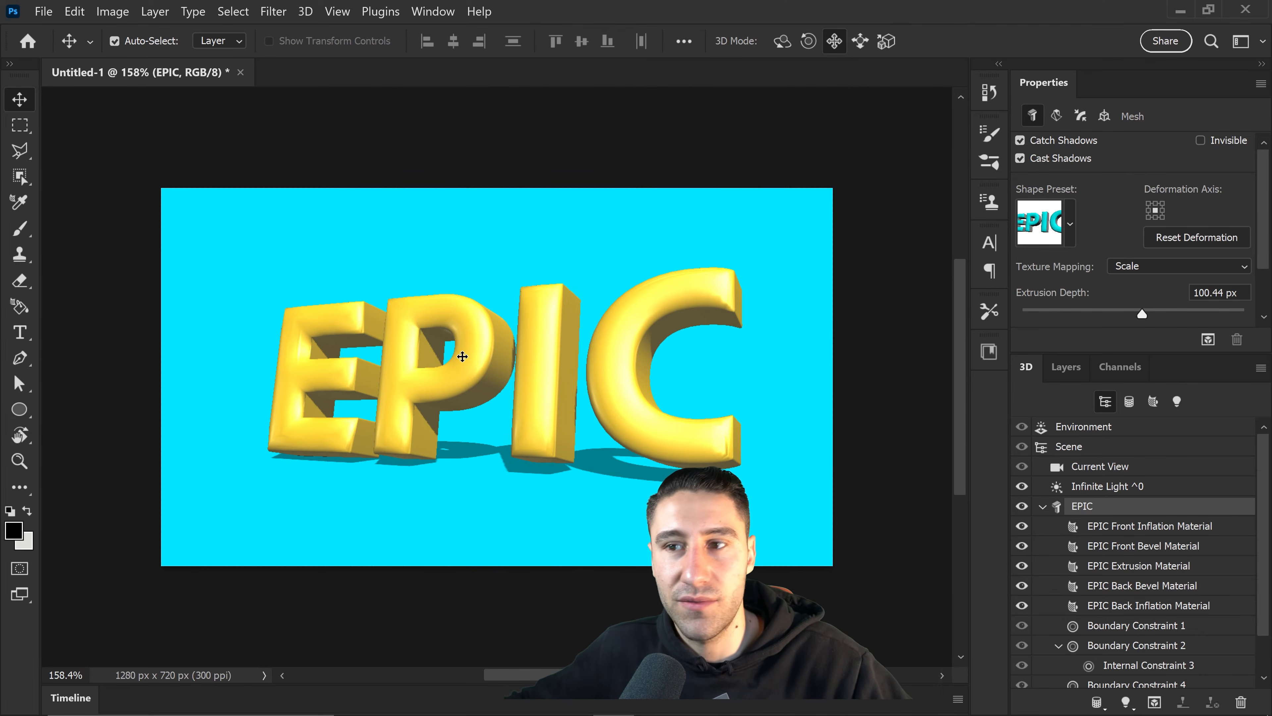
mouse_move(680, 214)
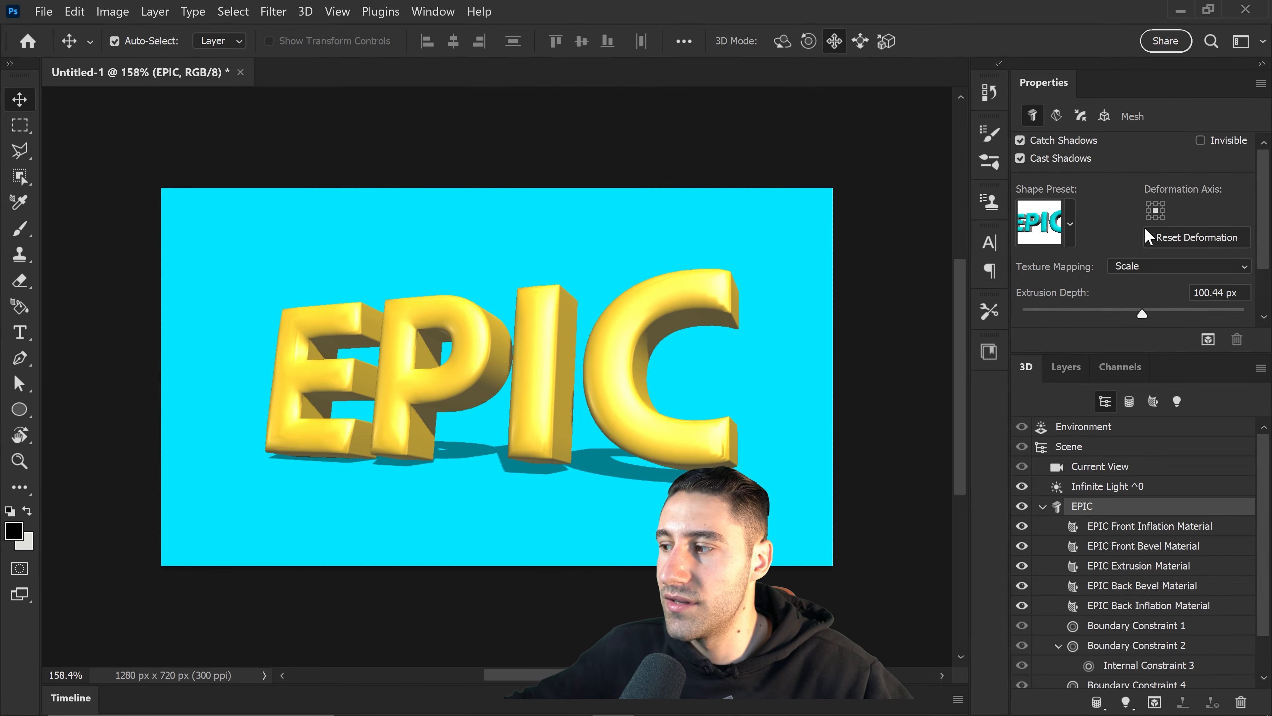
Select the Infinite Light and set its X rotation to 54 in the Coordinates settings
left_click(1100, 486)
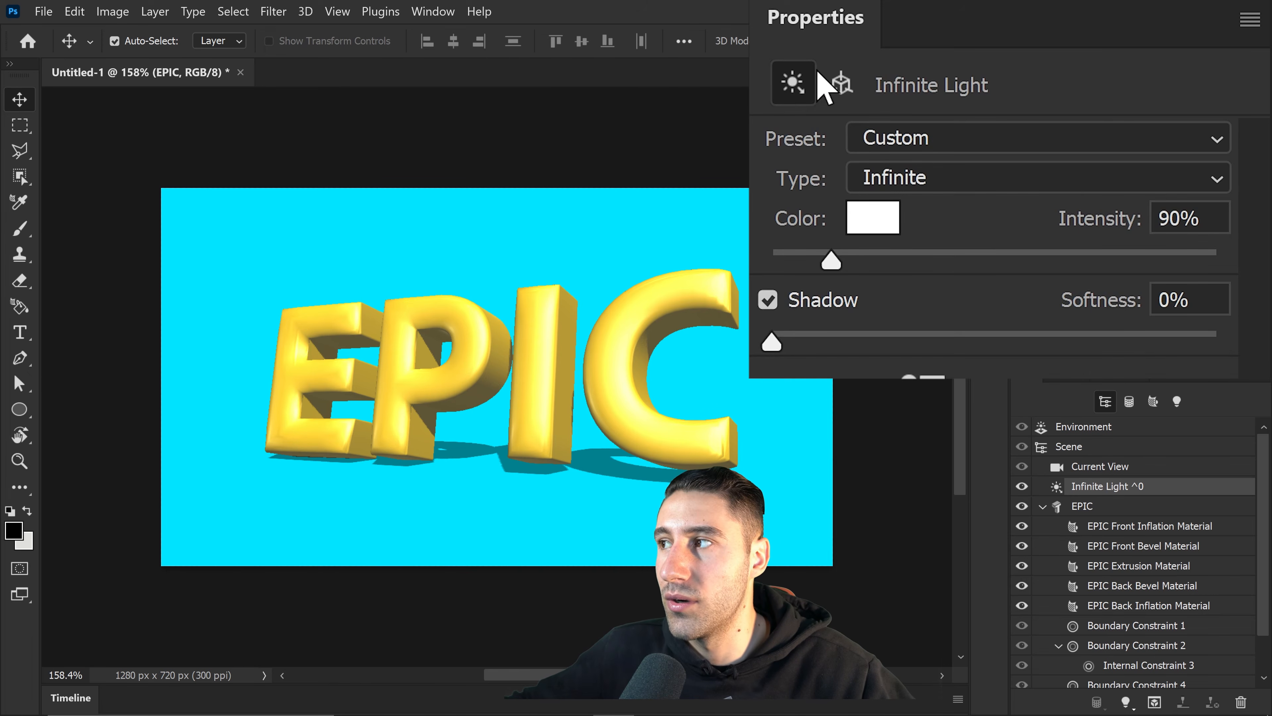
left_click(842, 84)
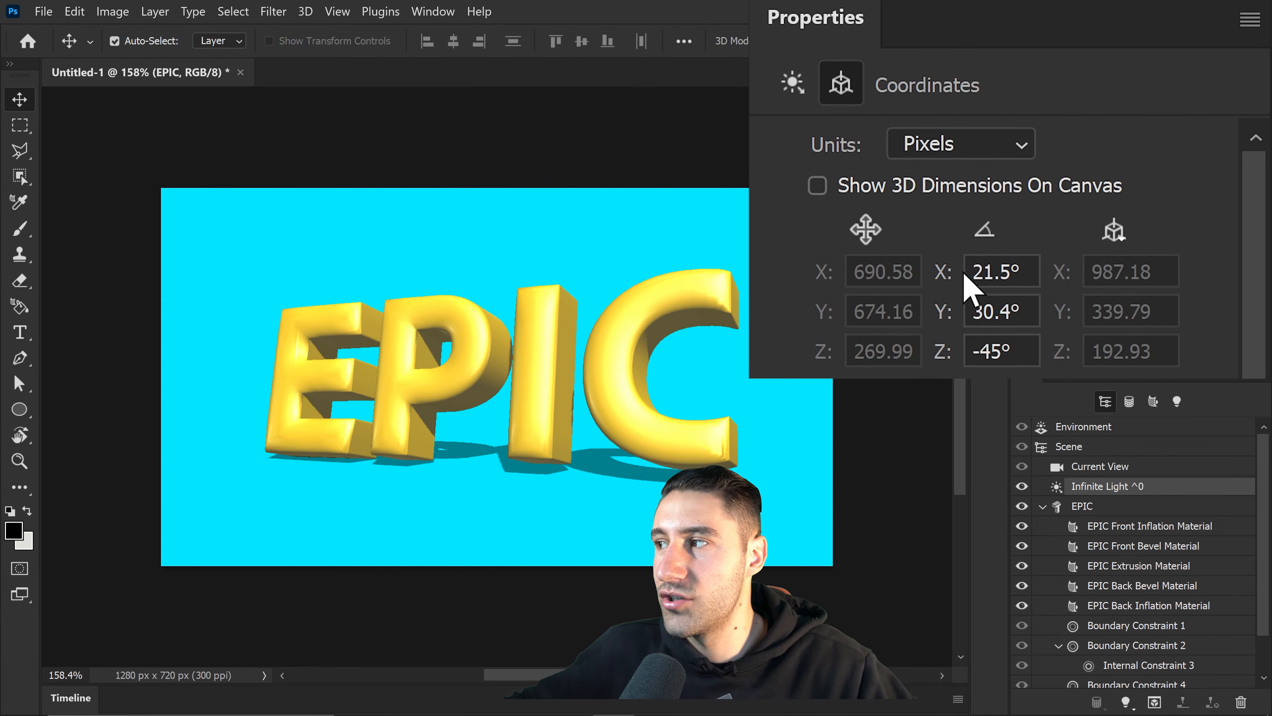
left_click(997, 270)
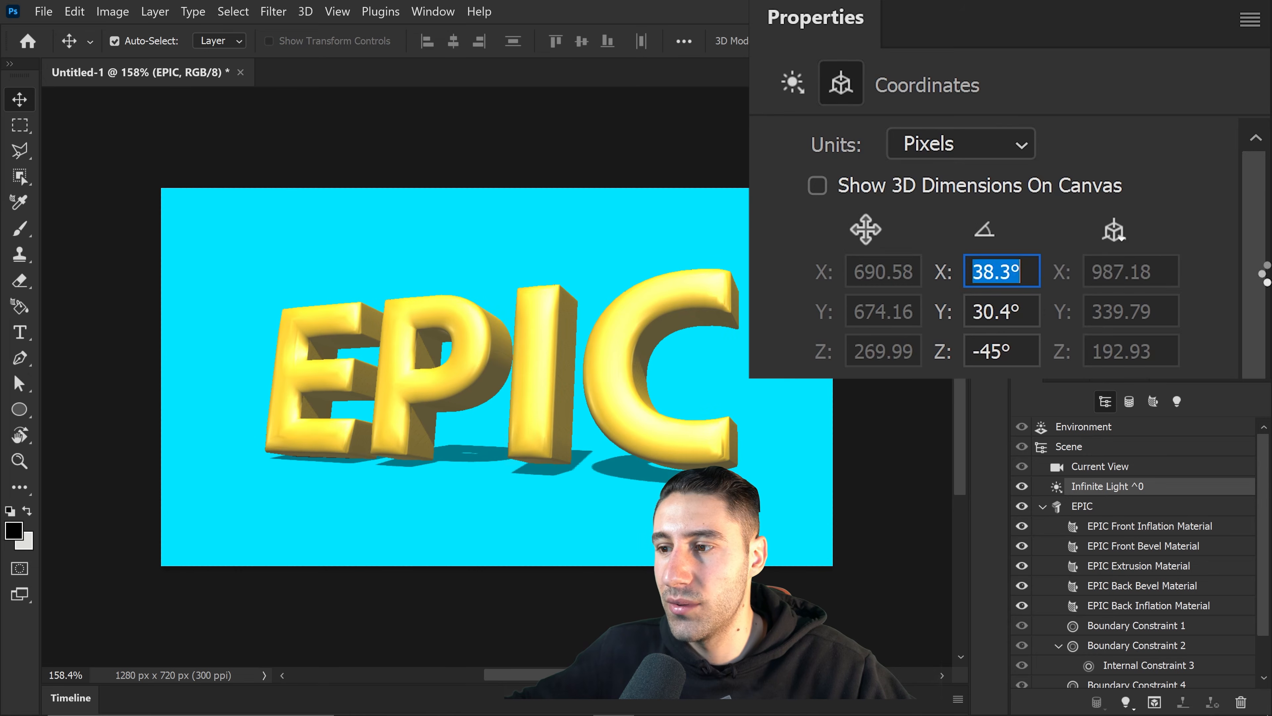
type("54")
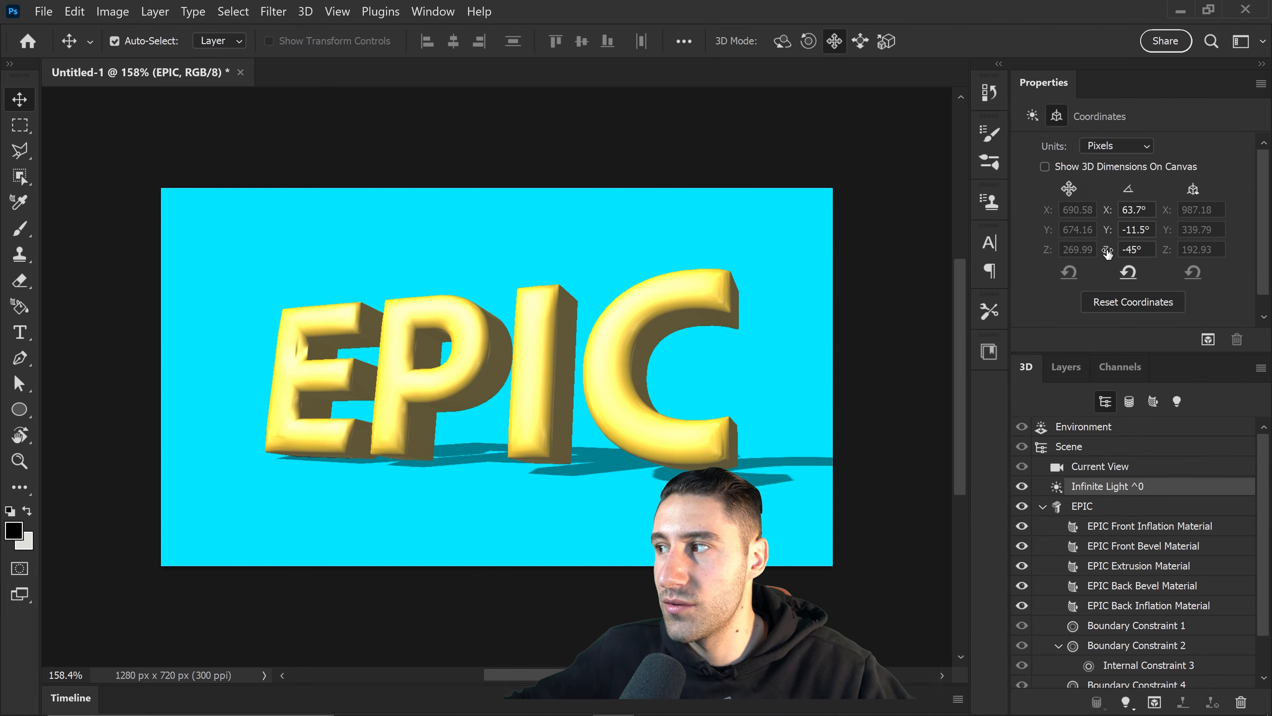
Rotate the light further on canvas so the text's ground shadow stretches longer
left_click_drag(1109, 249, 1102, 249)
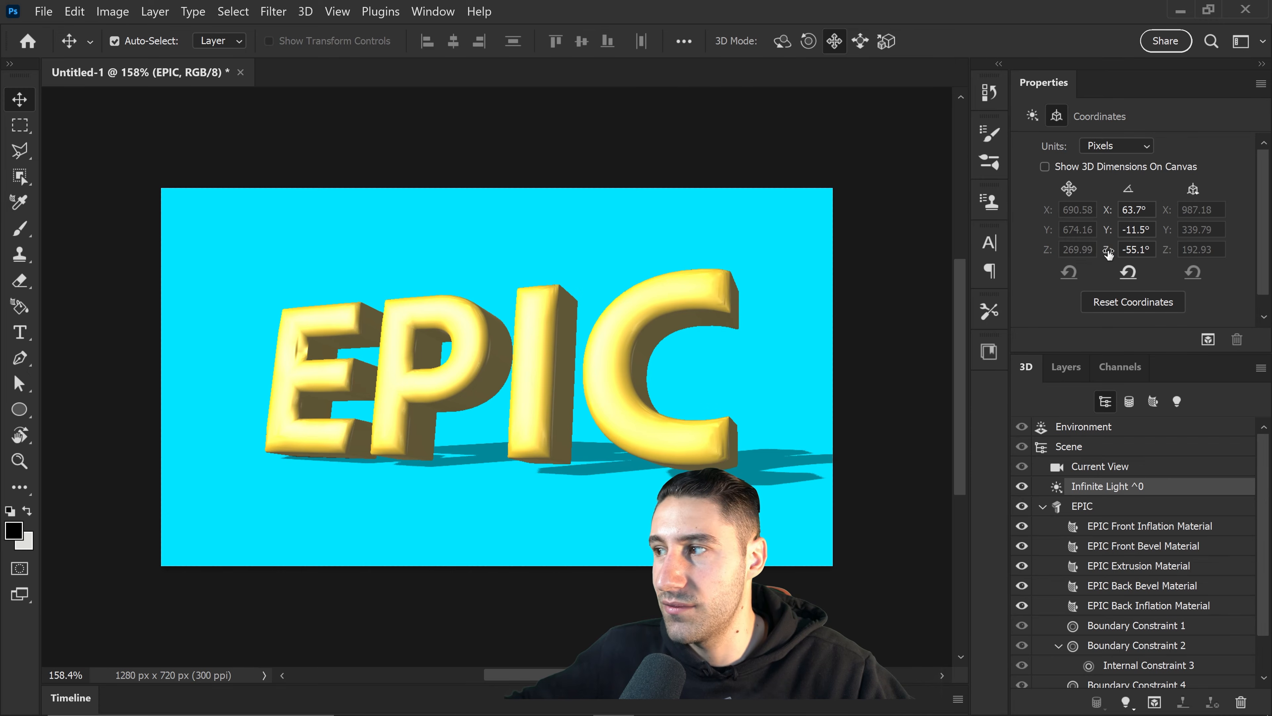
left_click_drag(487, 365, 520, 325)
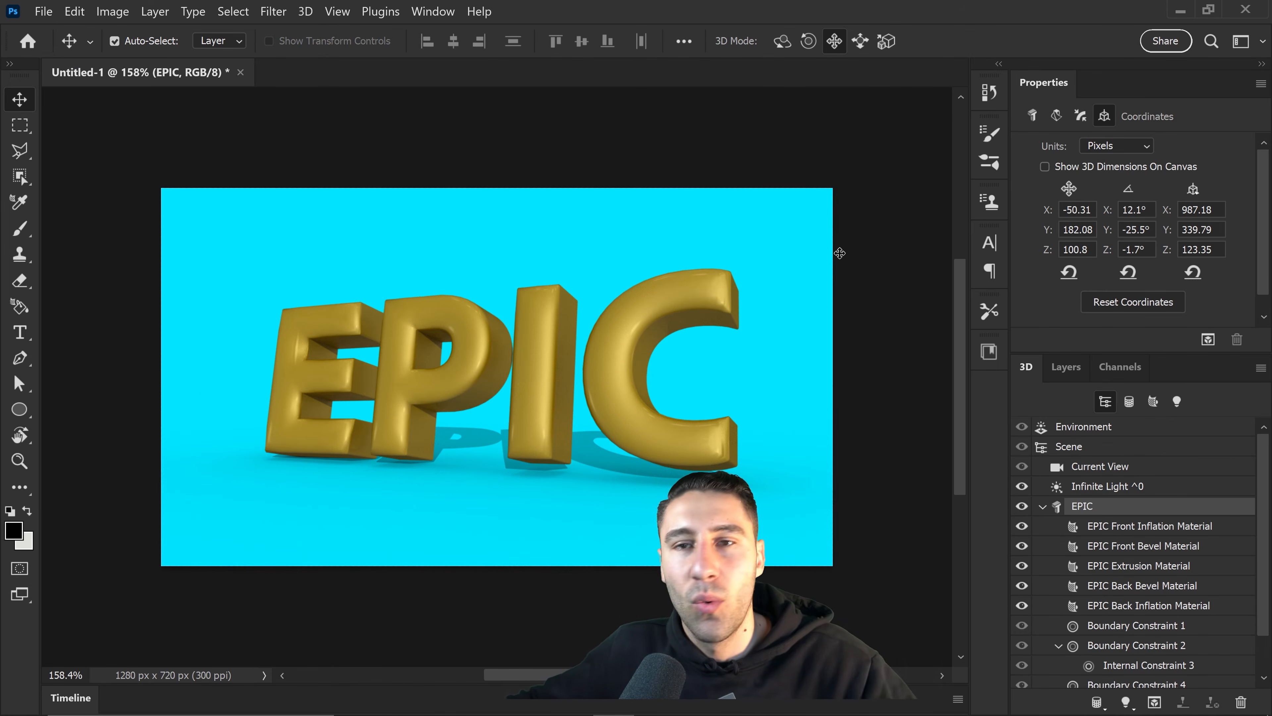
mouse_move(531, 309)
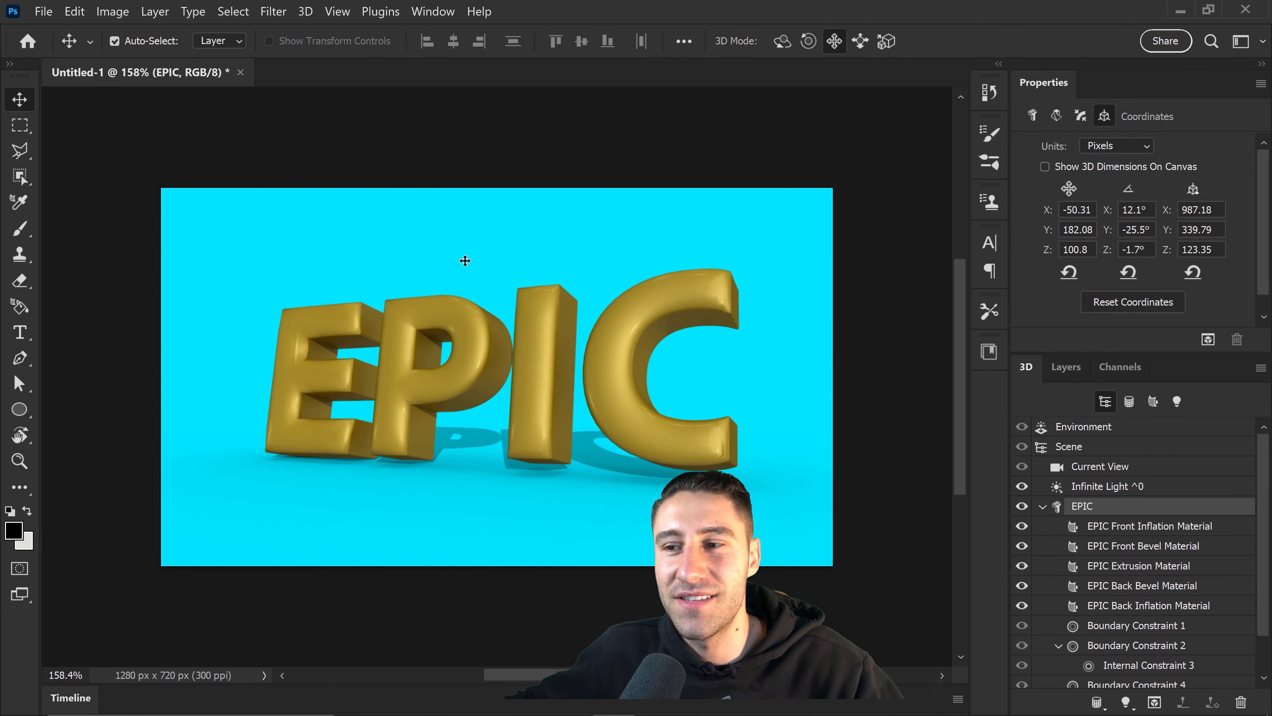
mouse_move(568, 237)
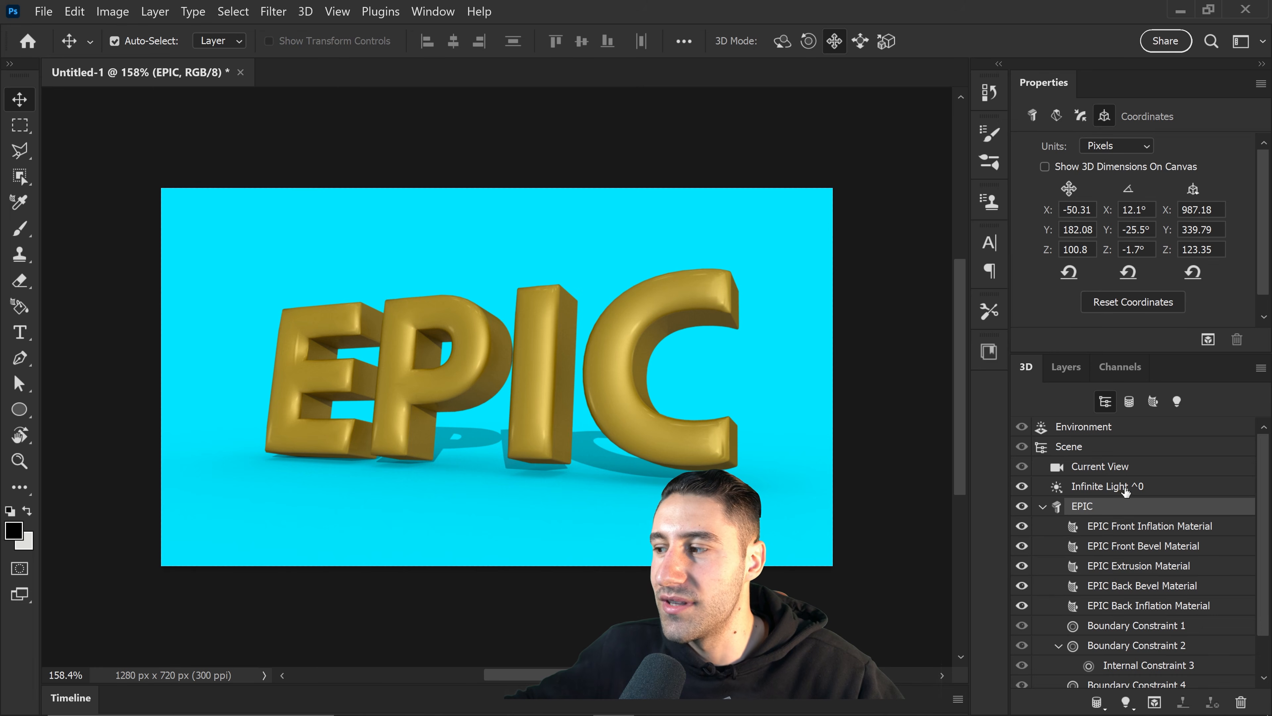
Select the Infinite Light and raise its Intensity to 185% to brighten the letters
left_click(1099, 486)
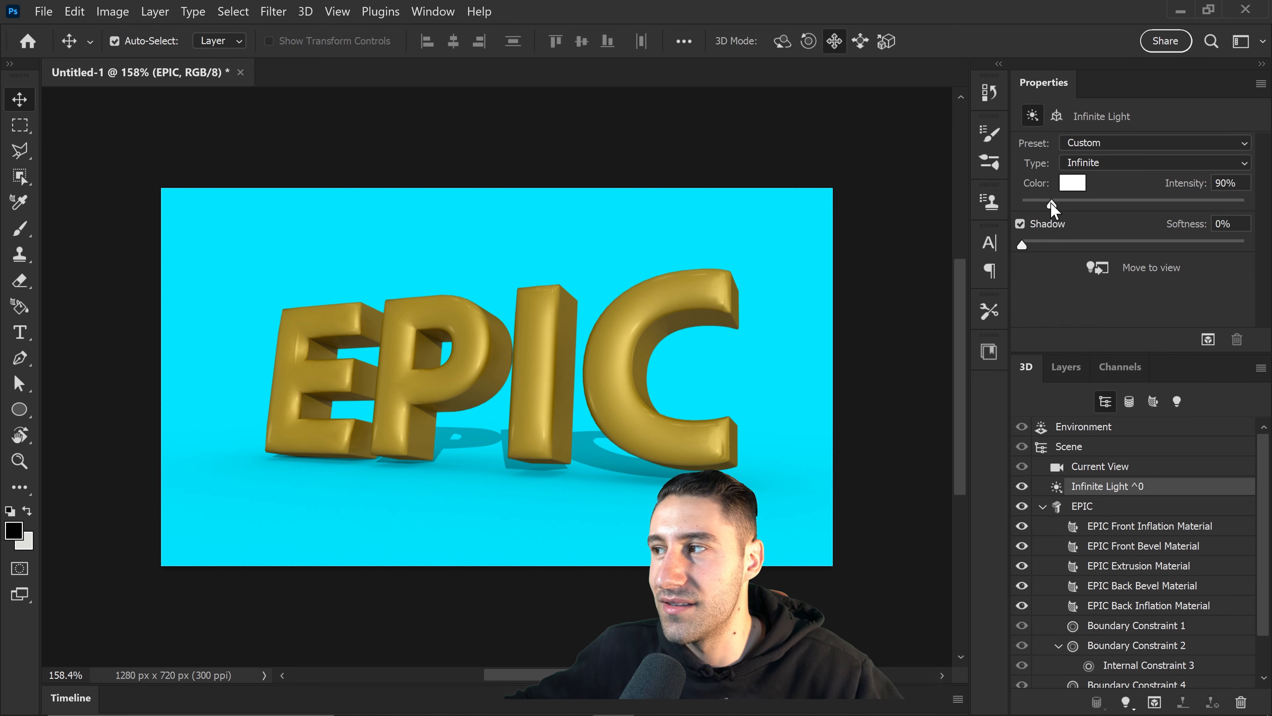
left_click_drag(1051, 200, 1079, 200)
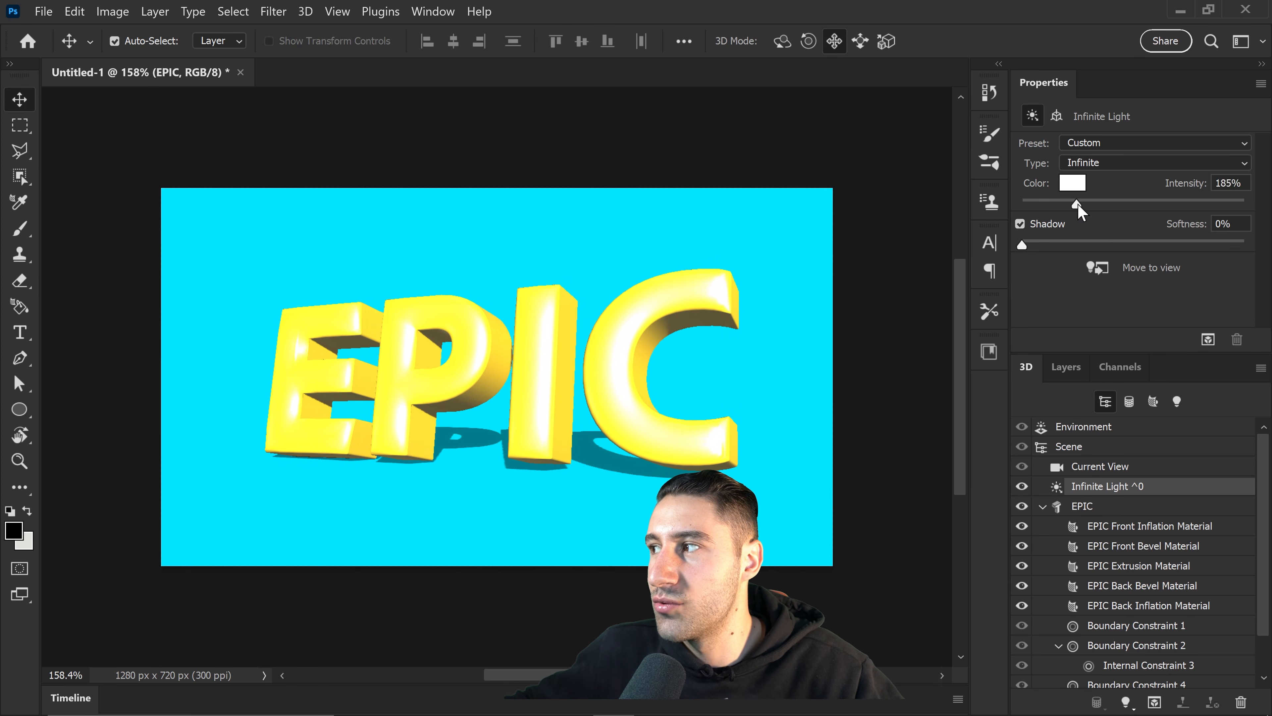